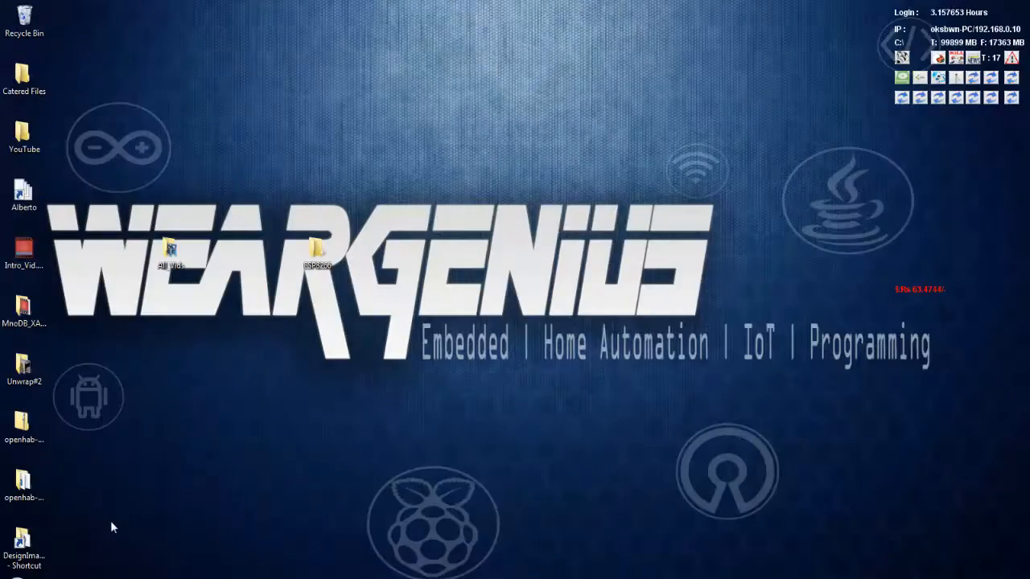
mouse_move(16, 575)
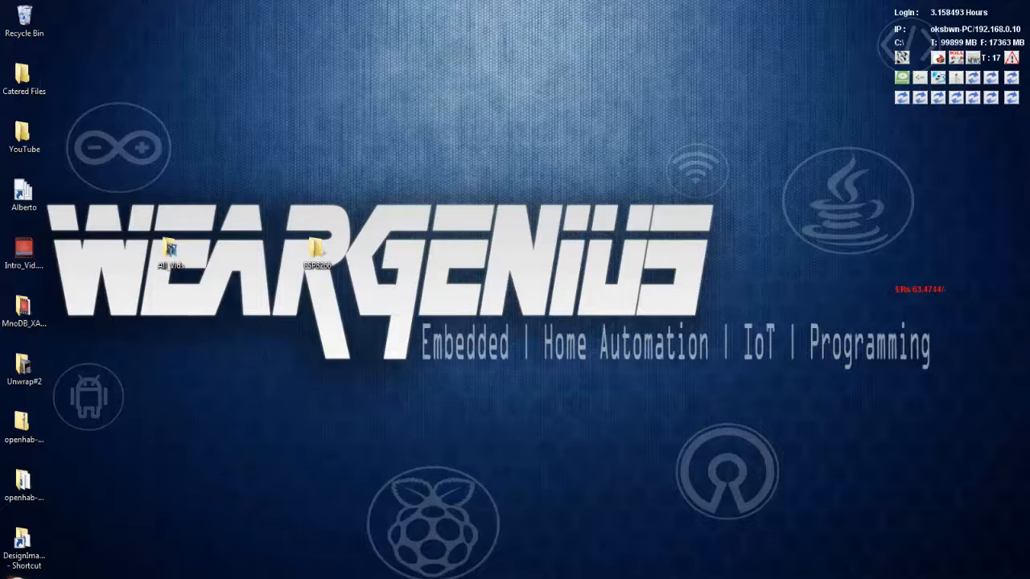
- From the Start menu, bring up the Manage option for Computer
click(4, 576)
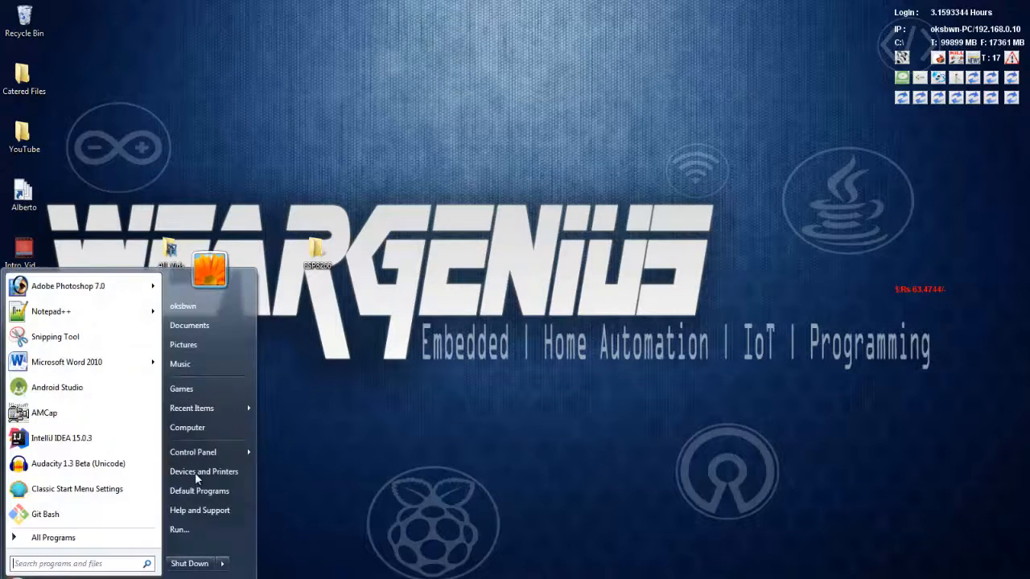
right_click(187, 427)
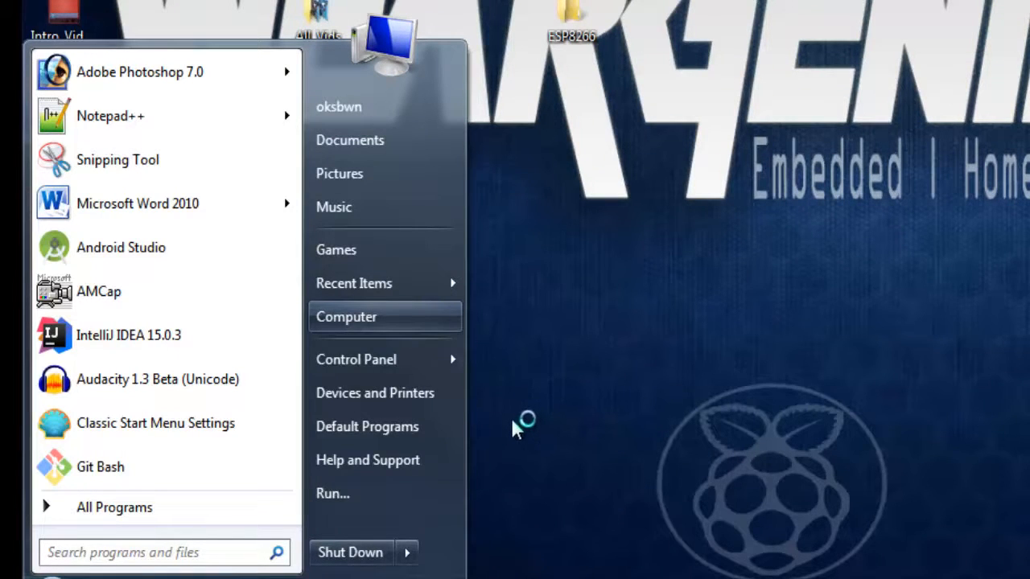
mouse_move(513, 429)
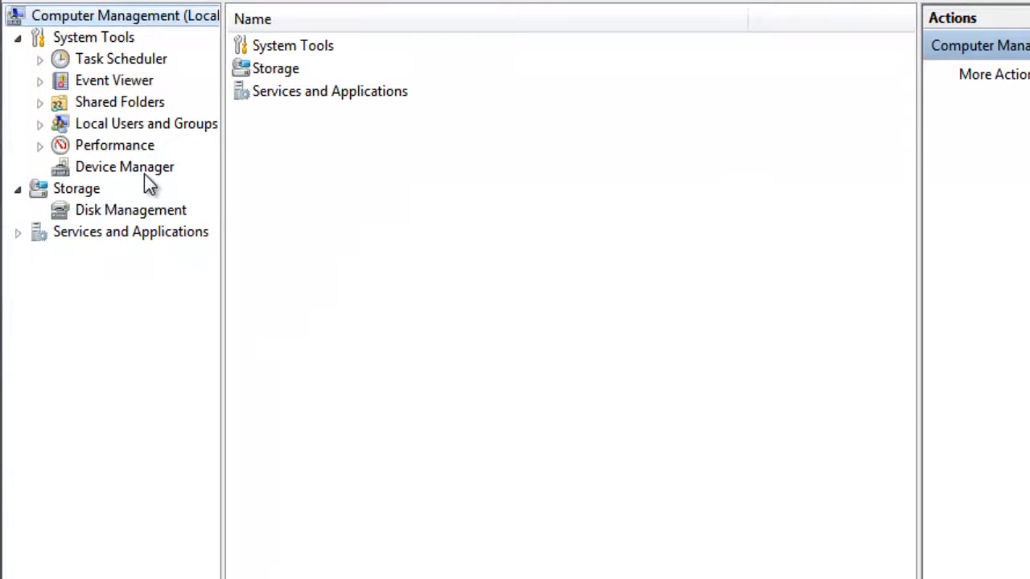
- Show Device Manager with Ports expanded, revealing USB Serial Port (COM16)
click(125, 166)
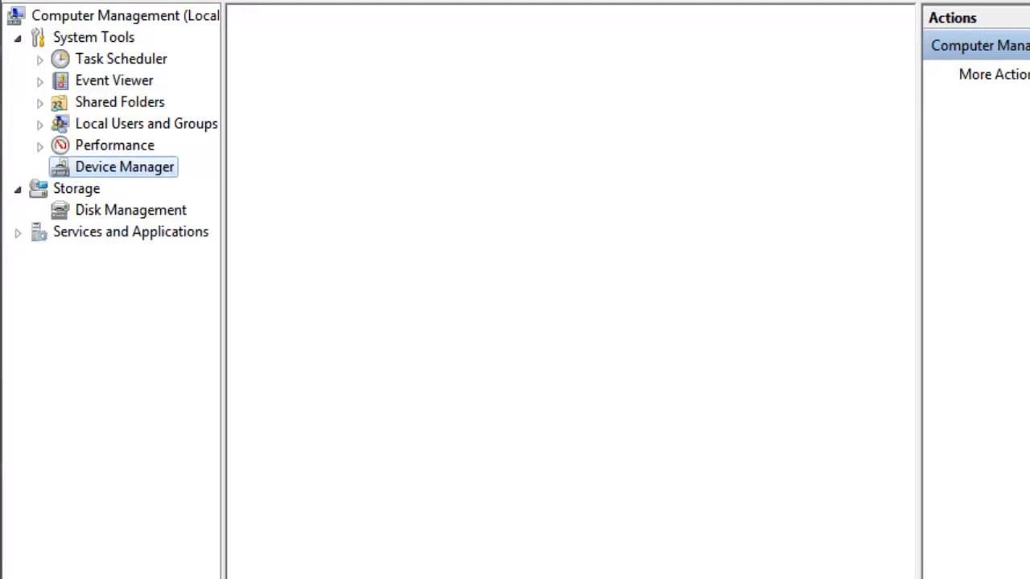
click(125, 167)
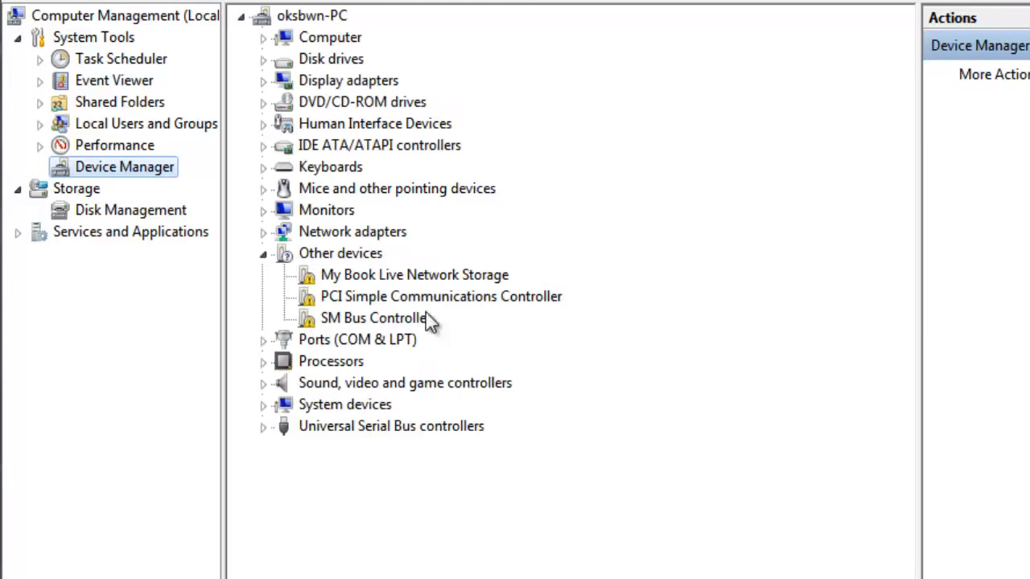
click(261, 338)
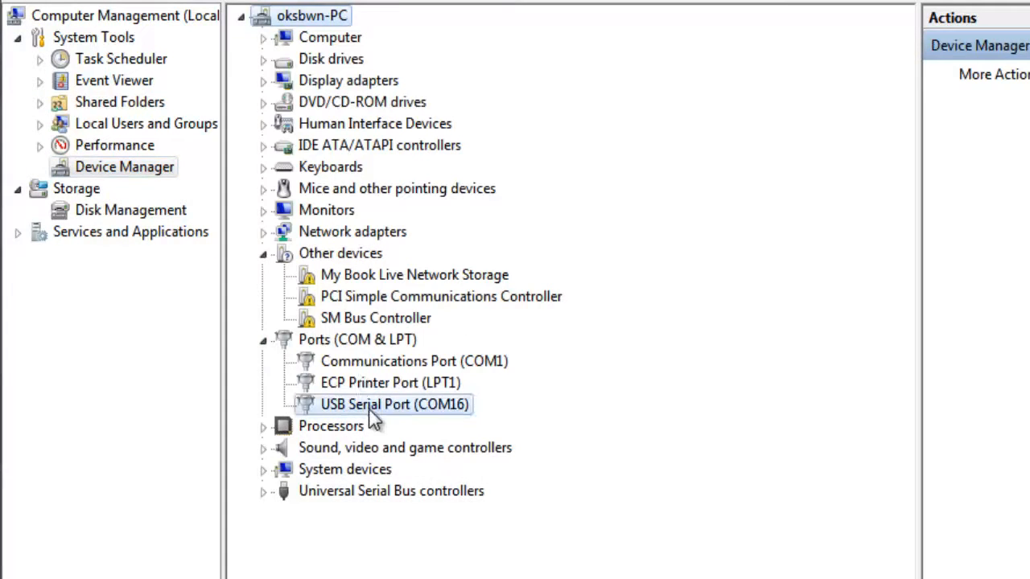
mouse_move(385, 390)
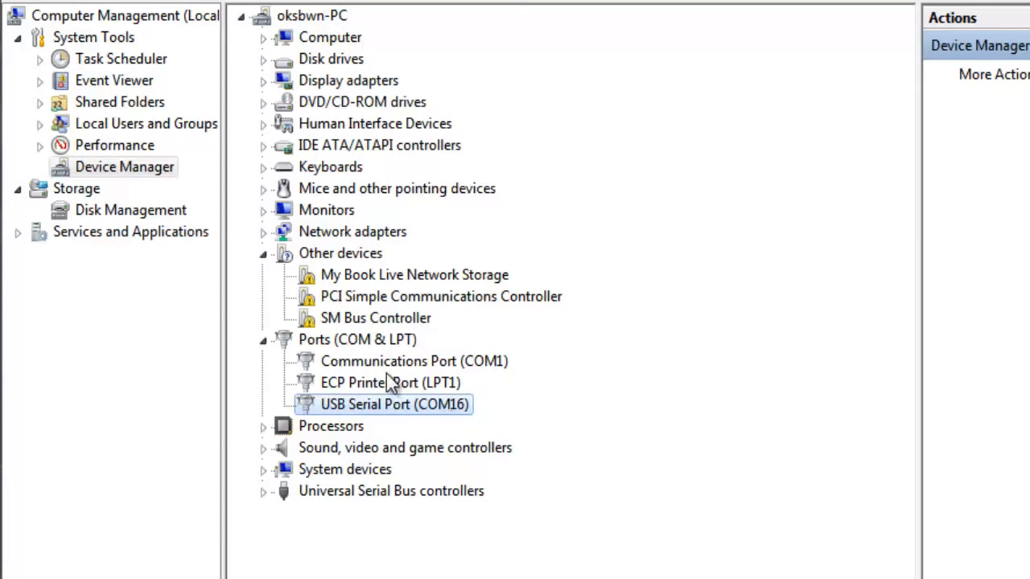
mouse_move(384, 391)
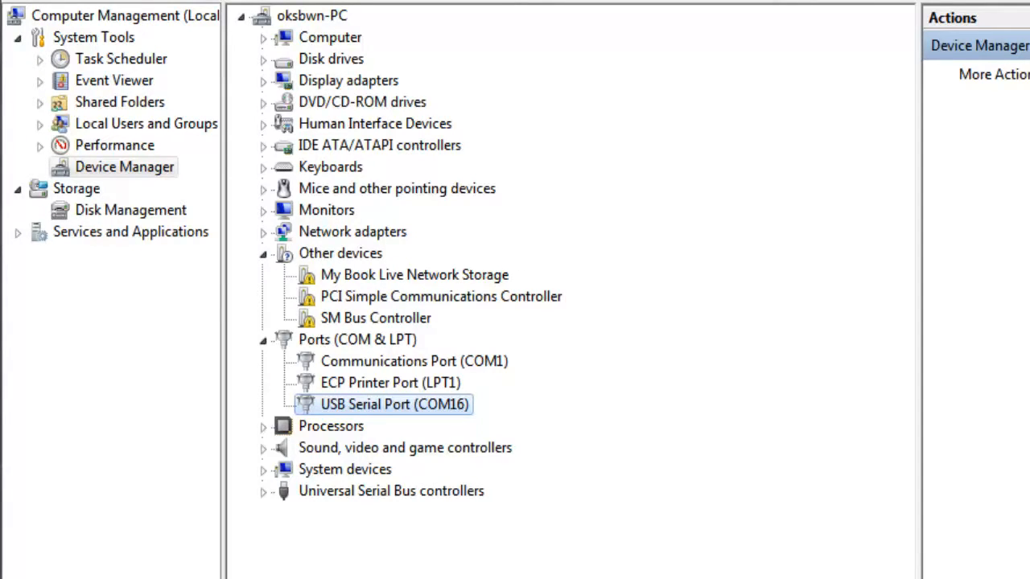
mouse_move(455, 418)
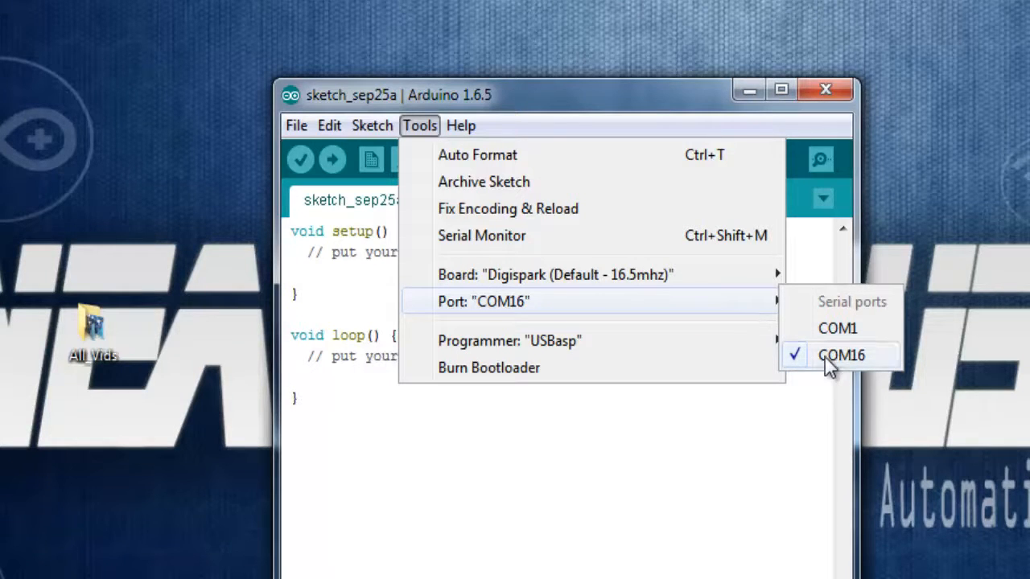
- Select port COM16 and open the Serial Monitor at 115200 baud with Both NL & CR
click(838, 355)
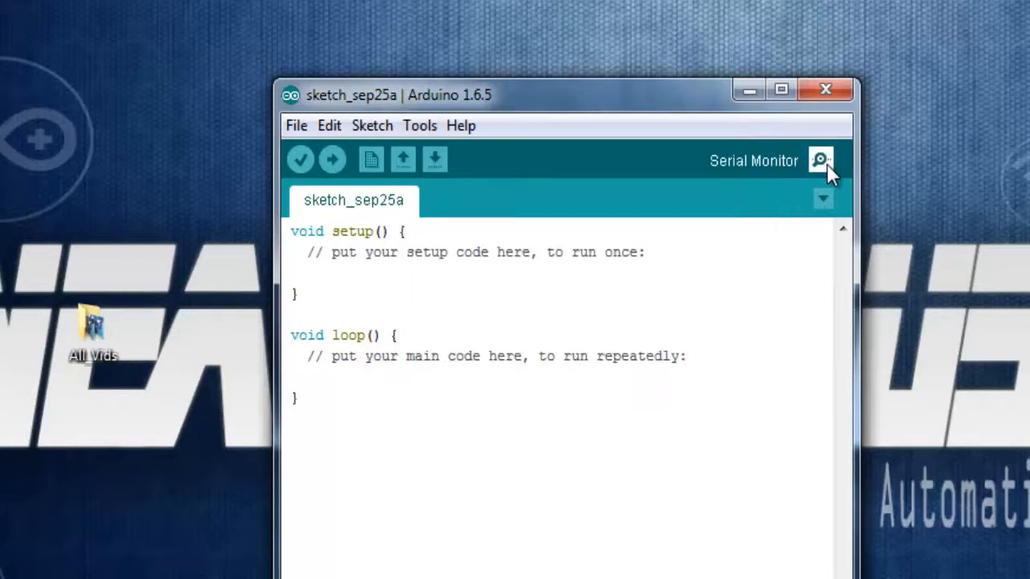
click(820, 160)
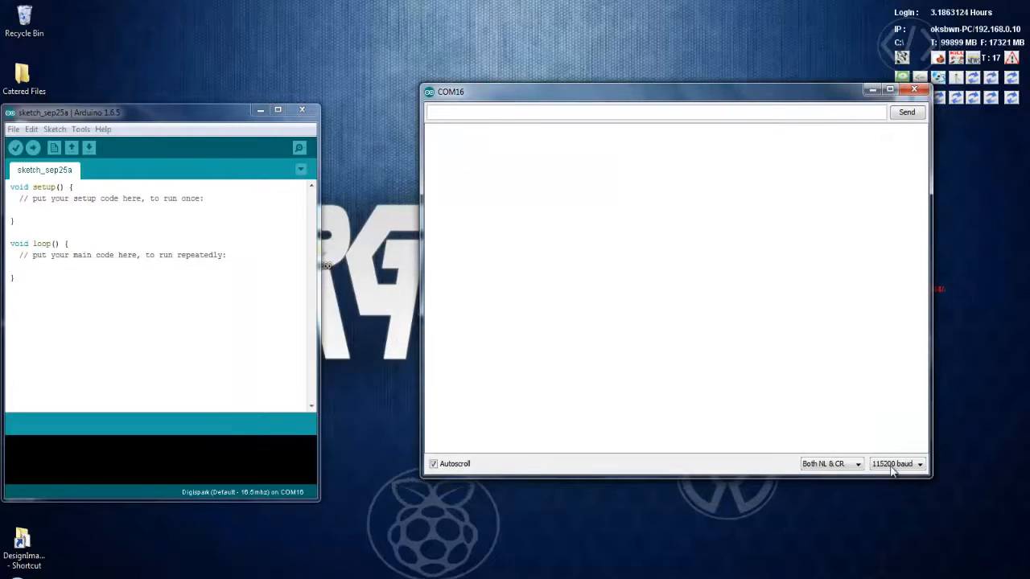
click(919, 464)
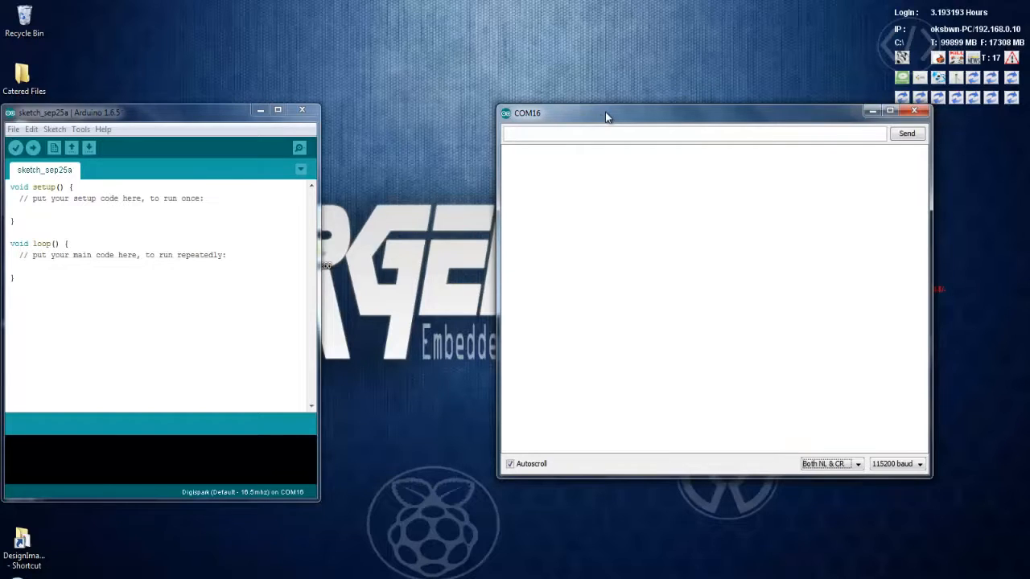
- Send the AT test command and highlight its OK reply, then begin the next AT+ command
text(A)
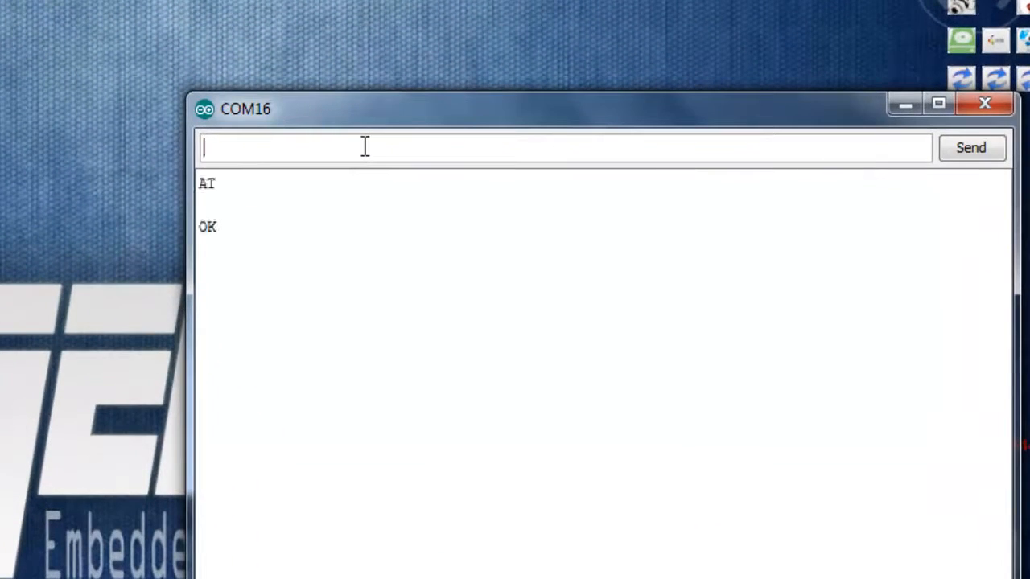
mouse_move(233, 250)
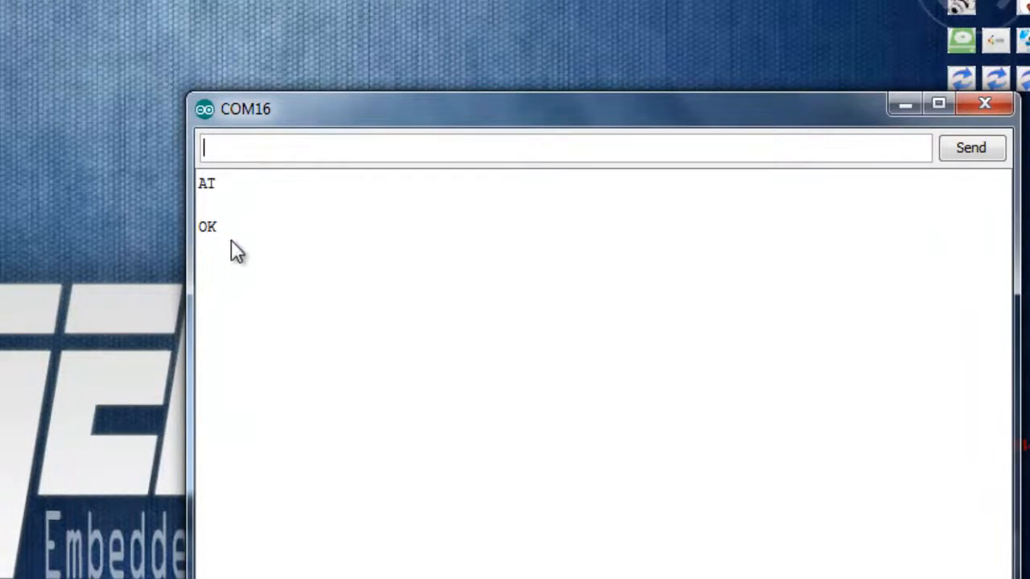
drag(199, 183, 217, 229)
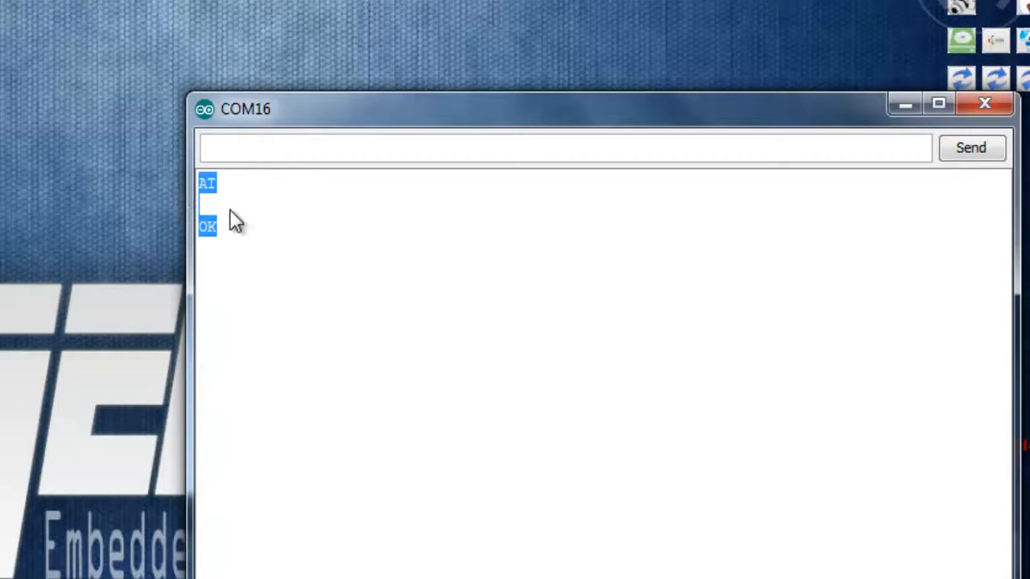
mouse_move(252, 263)
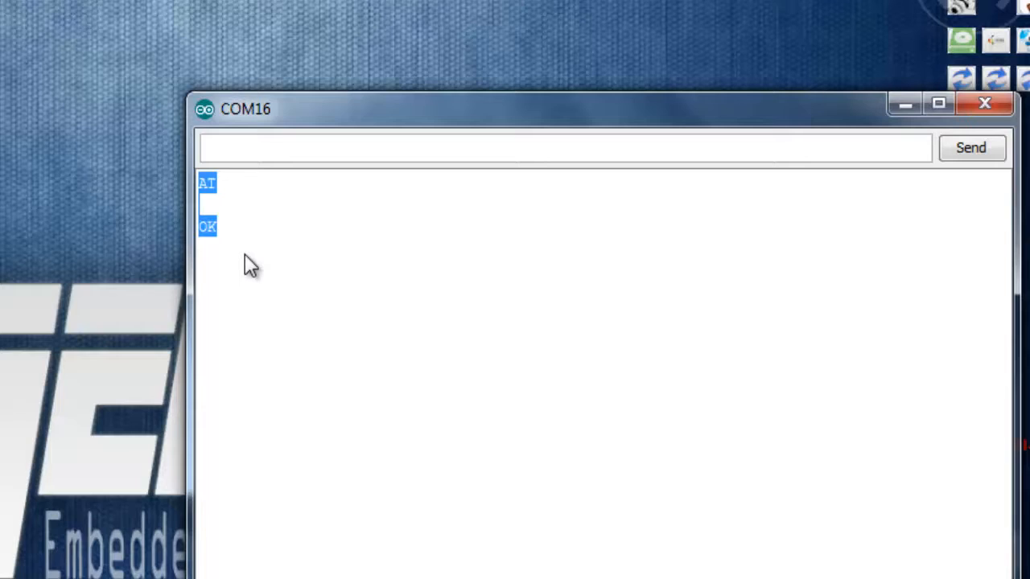
mouse_move(225, 245)
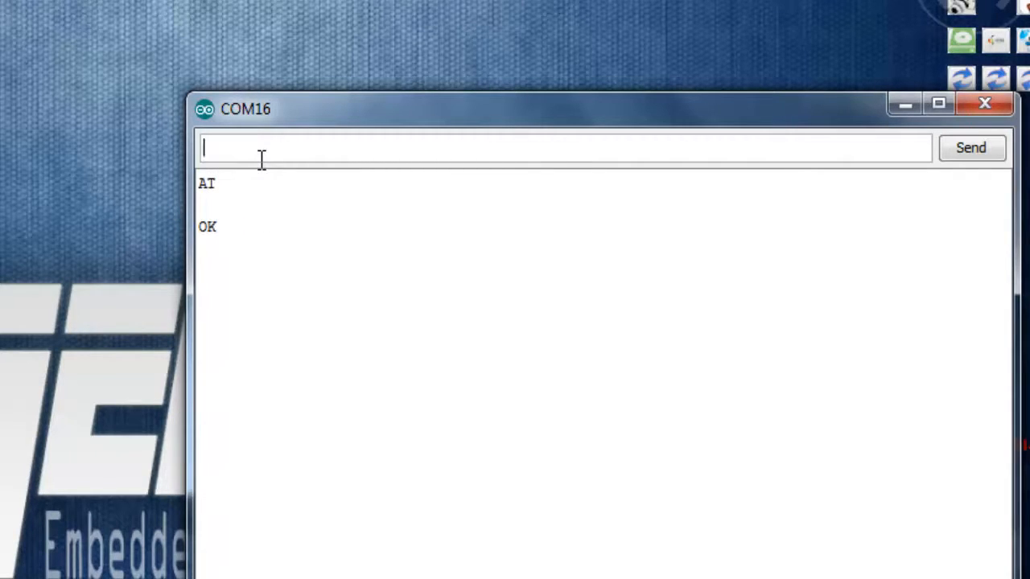
text(A)
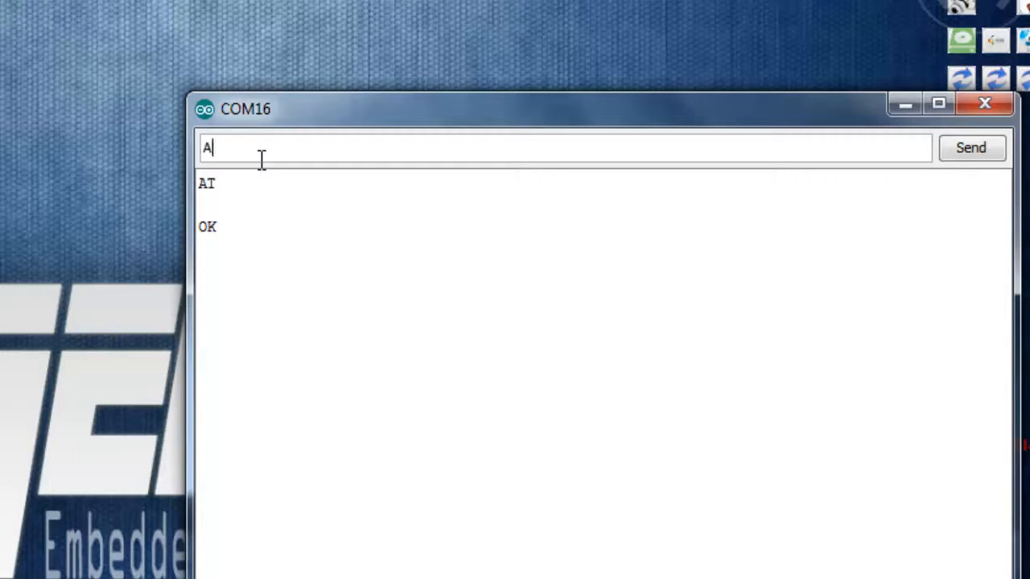
text(T+)
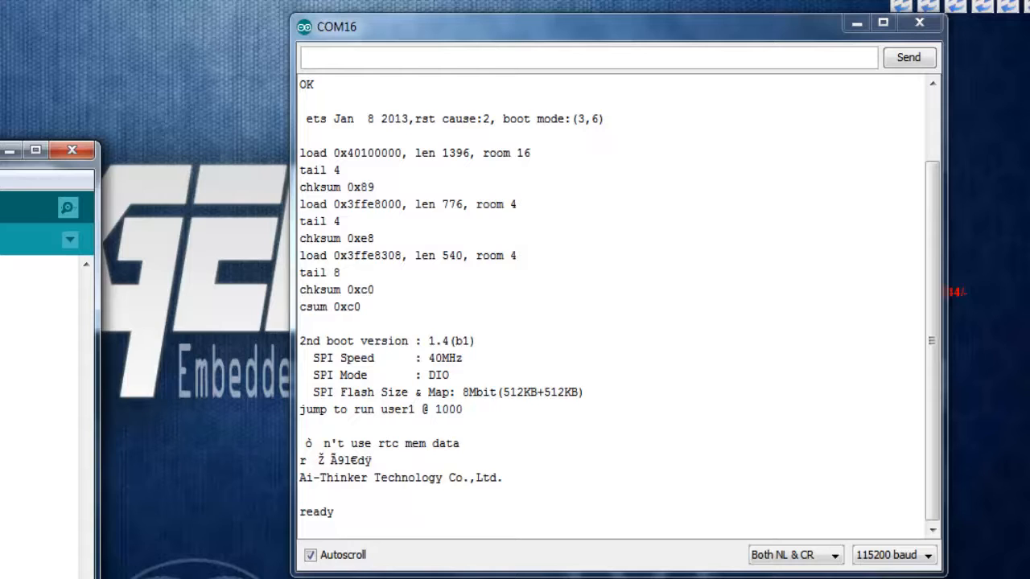
mouse_move(405, 97)
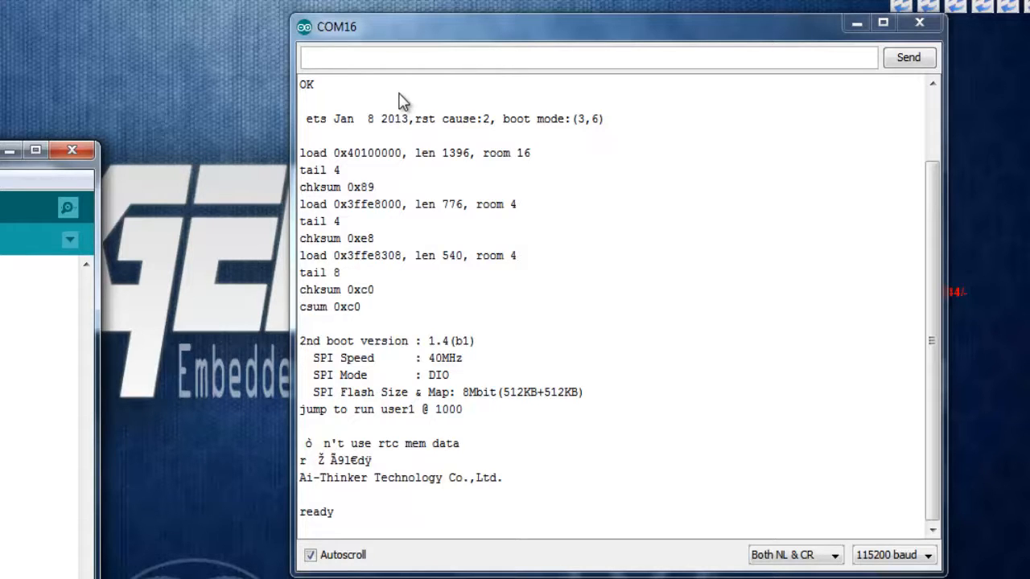
mouse_move(403, 42)
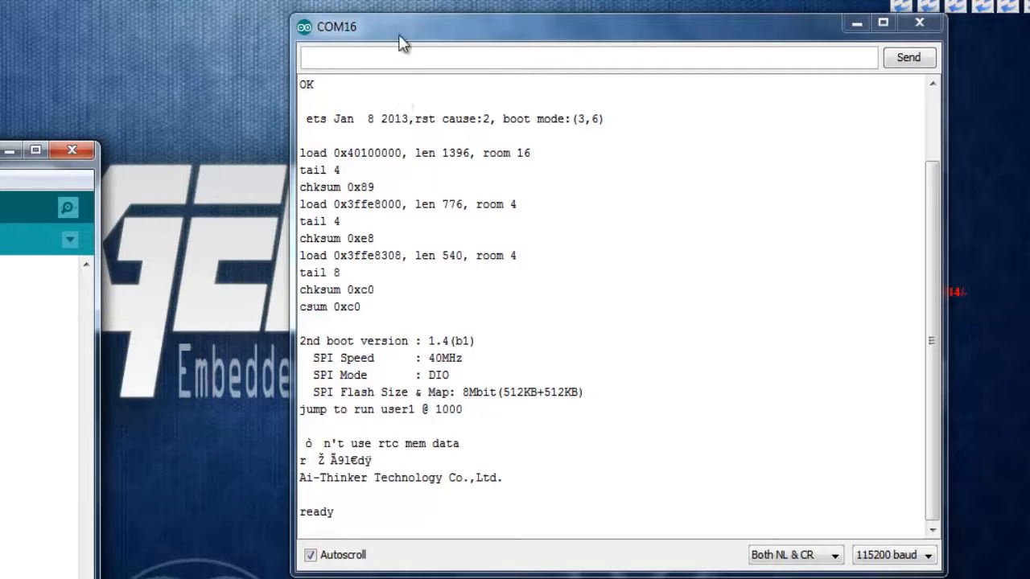
- Send AT+CWMODE=1 to put the module in station mode, getting OK
text(AT+)
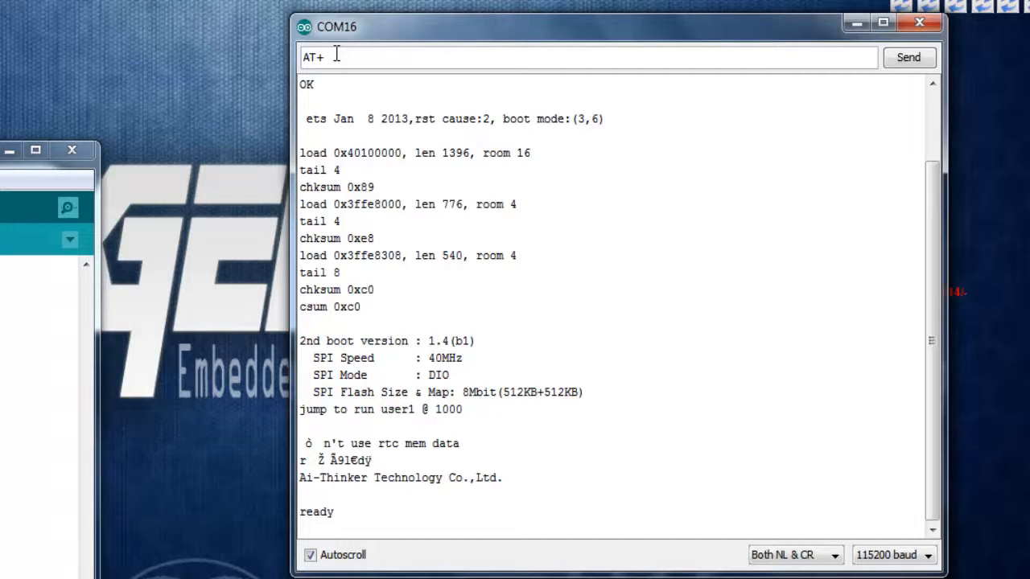
text(C)
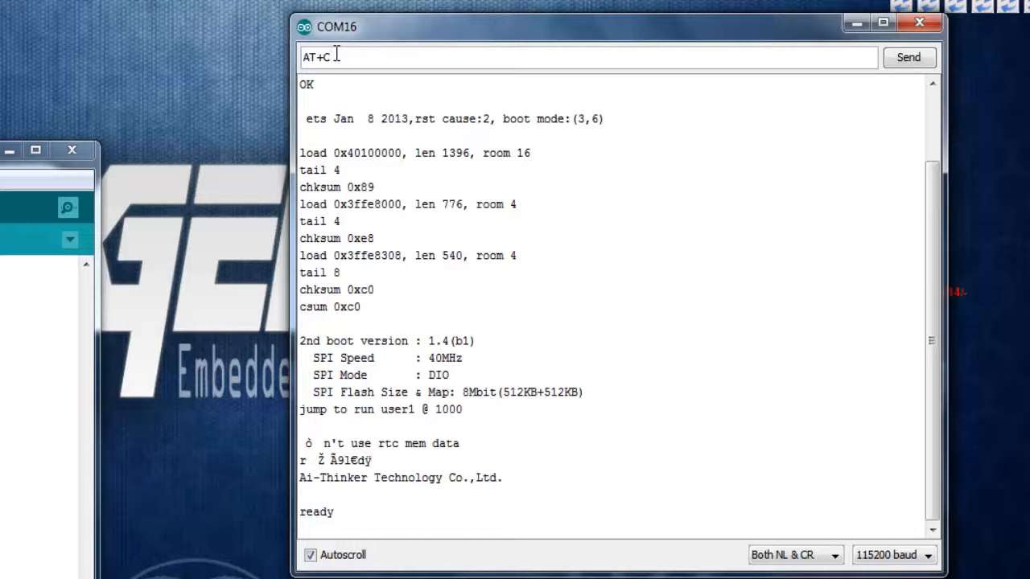
text(W)
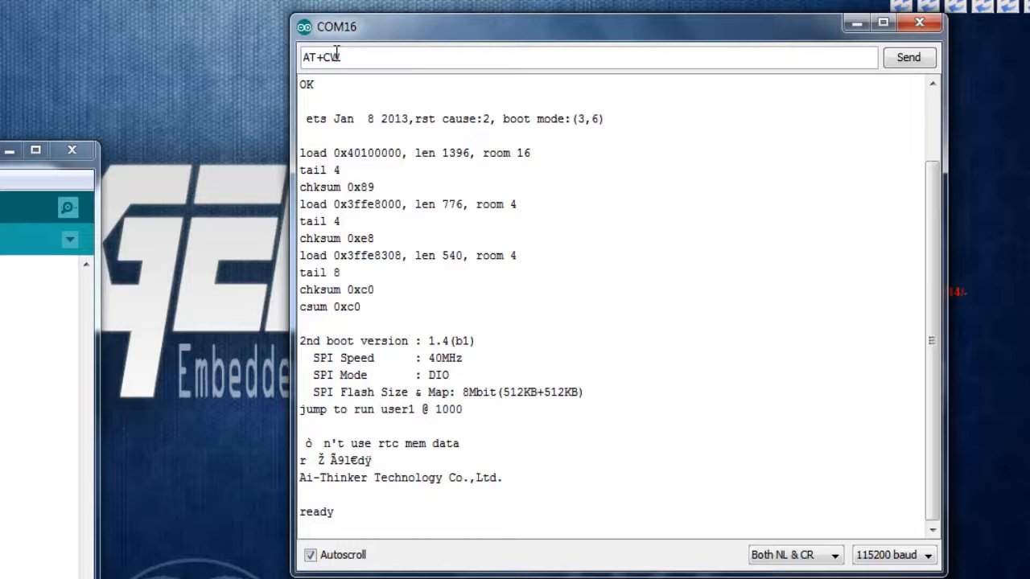
text(MODE)
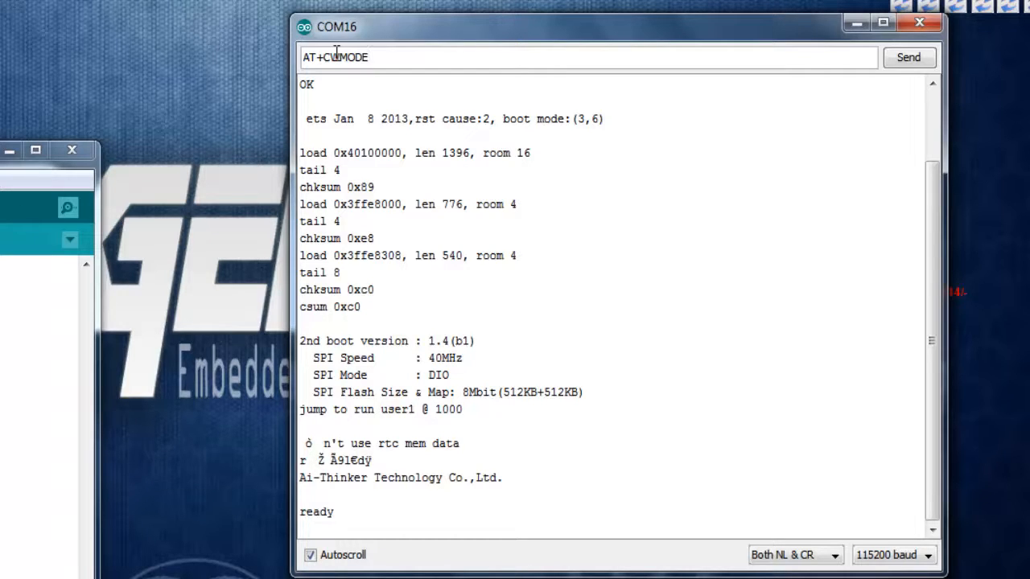
text(=)
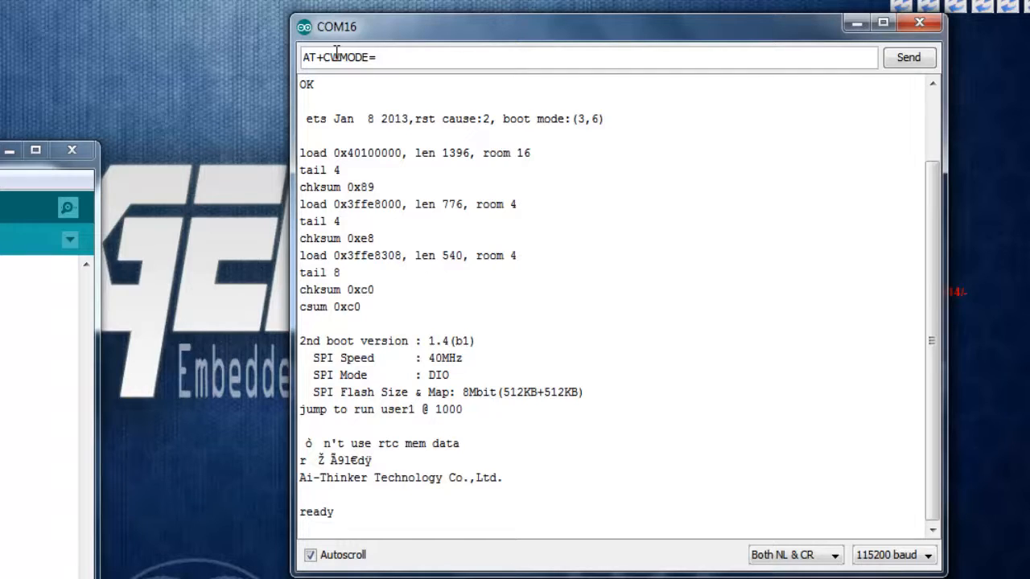
text(1)
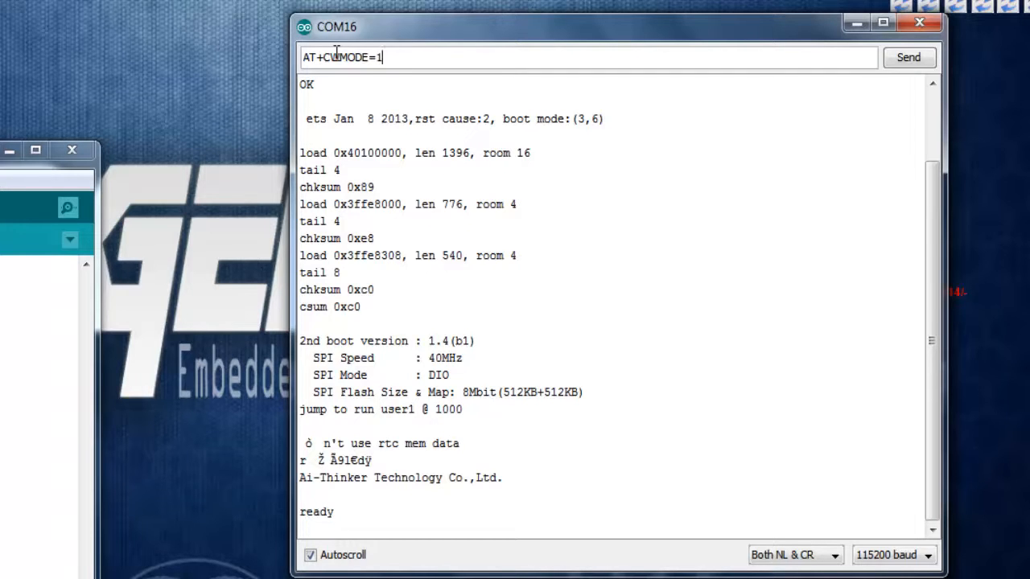
click(908, 57)
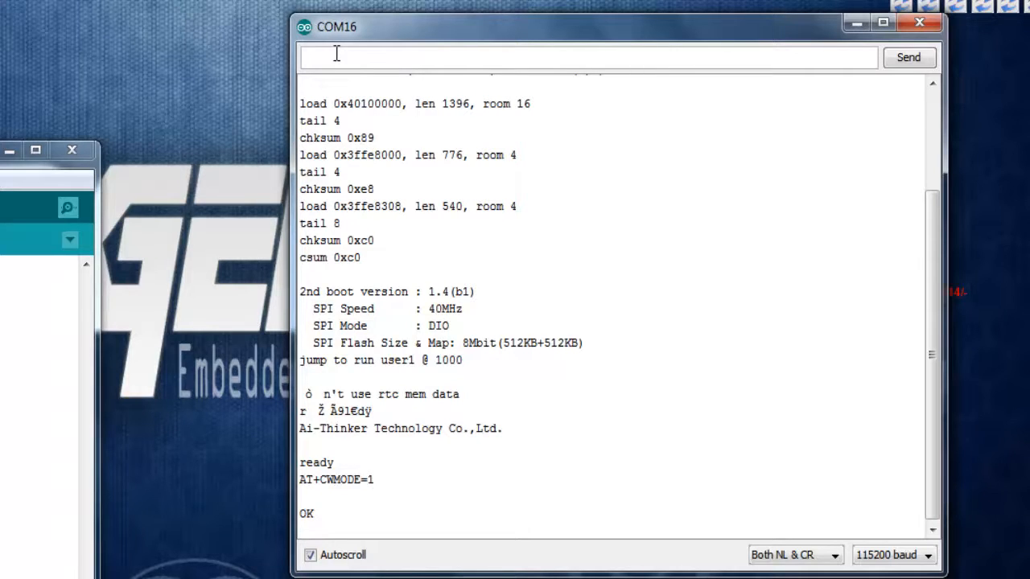
- Send AT+CWMODE? and receive +CWMODE:1 confirming station mode
text(CW)
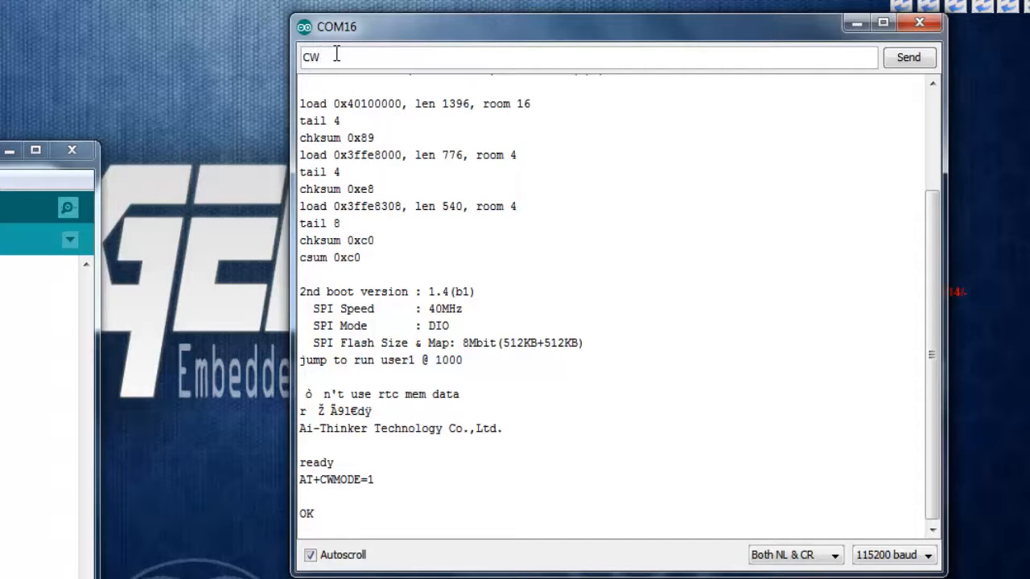
text(AT+CWMODE)
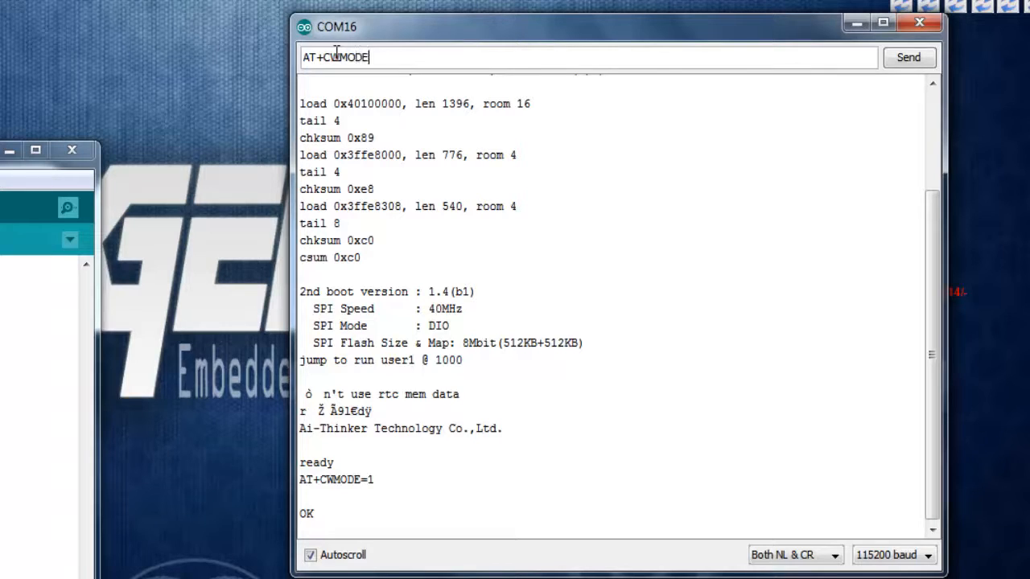
click(910, 57)
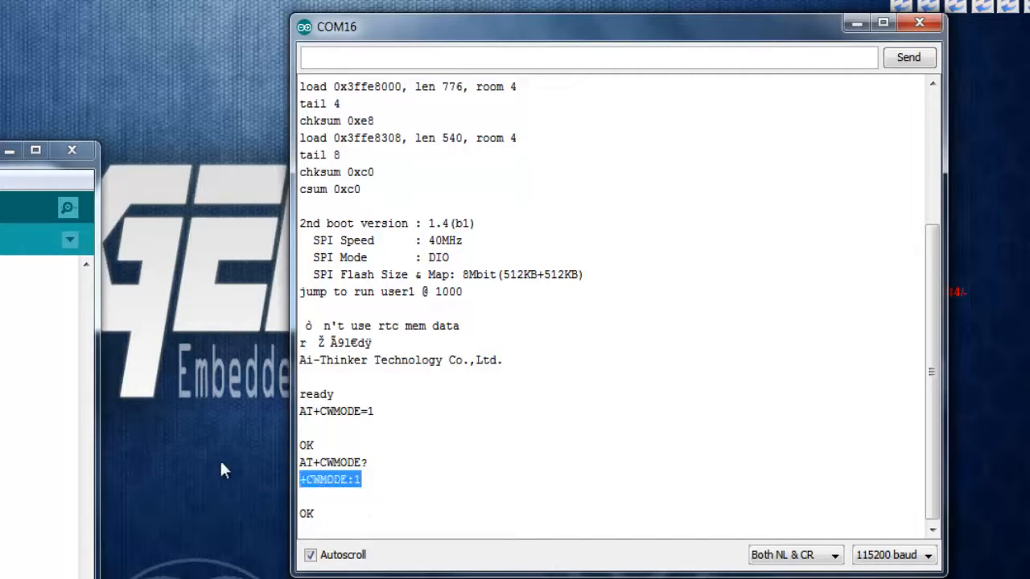
mouse_move(445, 77)
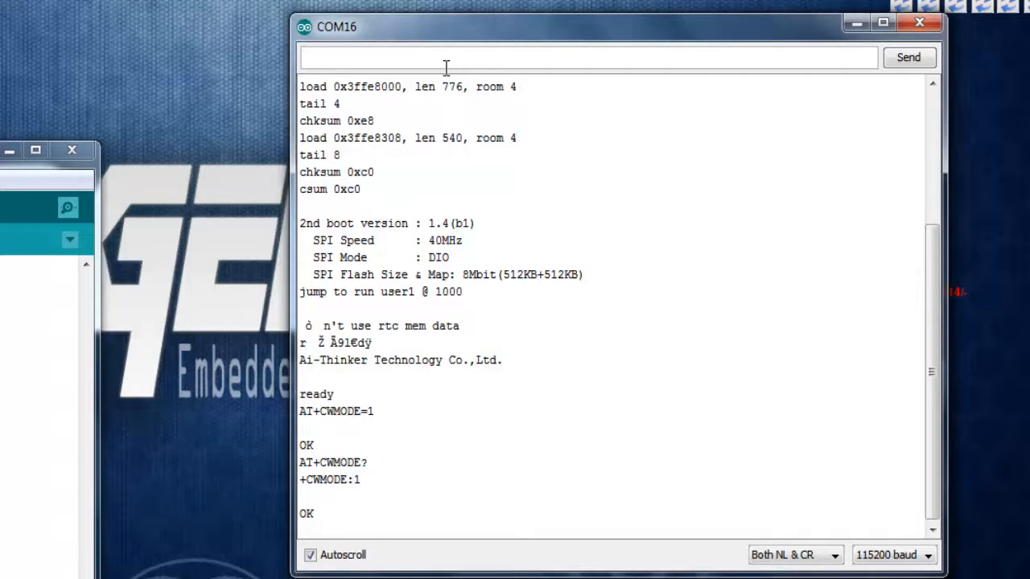
- Send AT+CWLAP and highlight the four listed access points including oksbwn-world
text(AT+CWLAP)
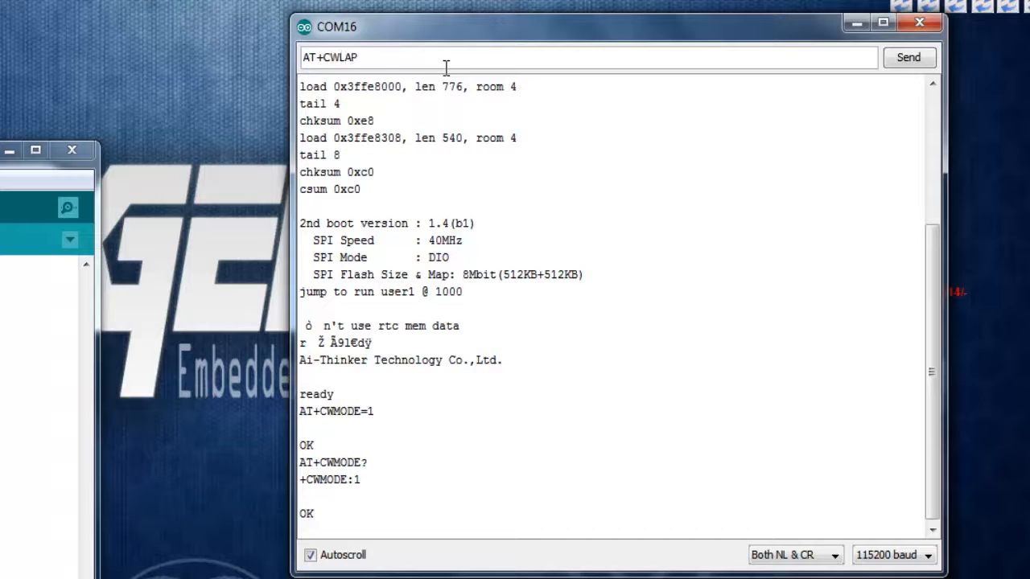
click(910, 57)
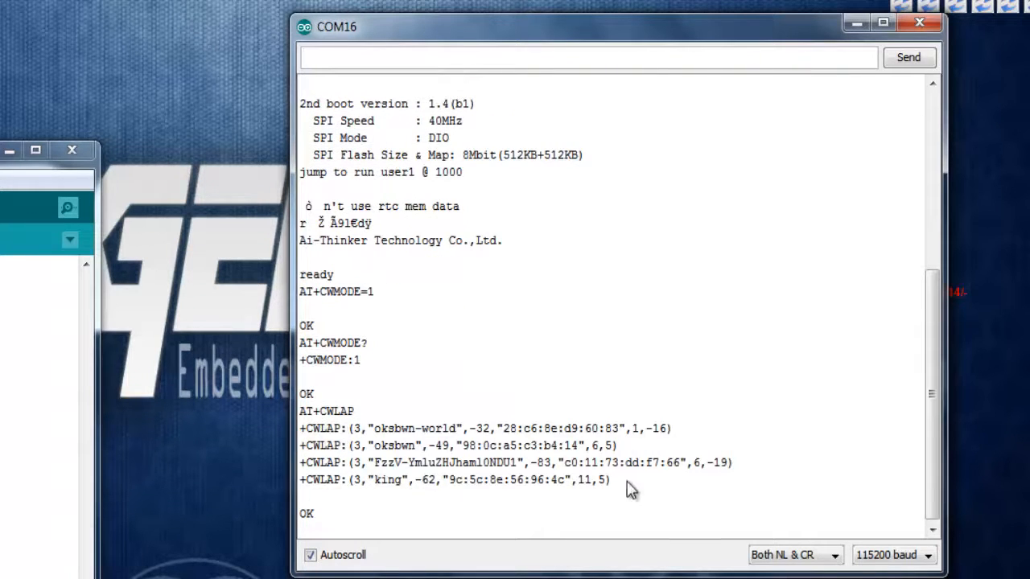
drag(300, 429, 610, 479)
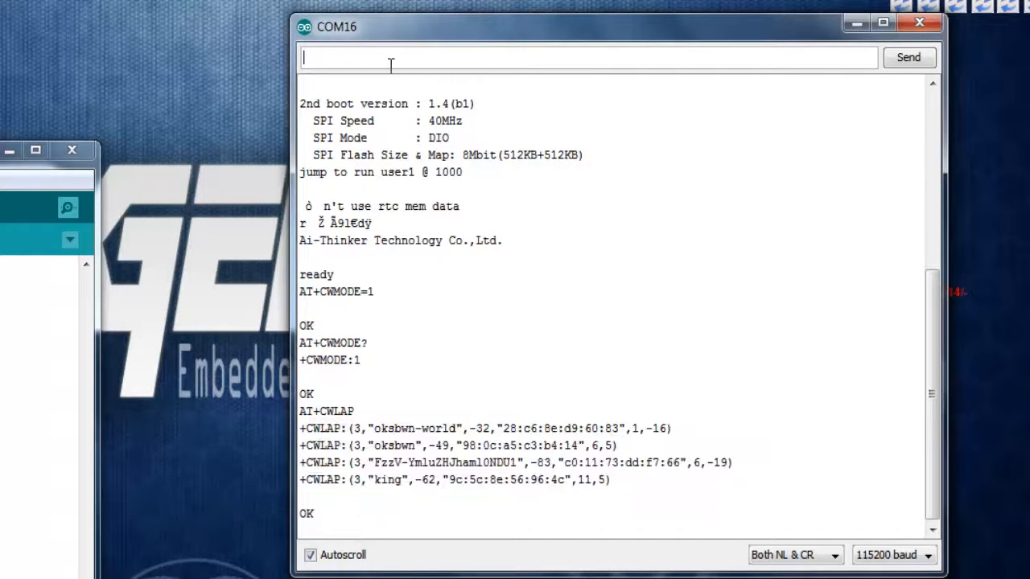
- Send AT+CWJAP="oksbwn-world","<password>" to join the network, getting WIFI CONNECTED and WIFI GOT IP
text(AT+CWJAP=)
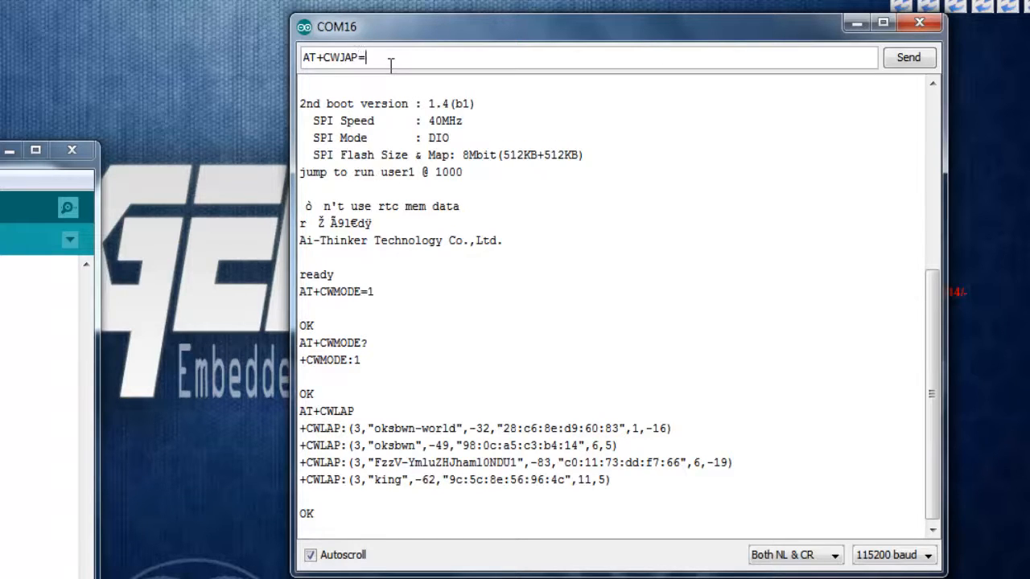
text(")
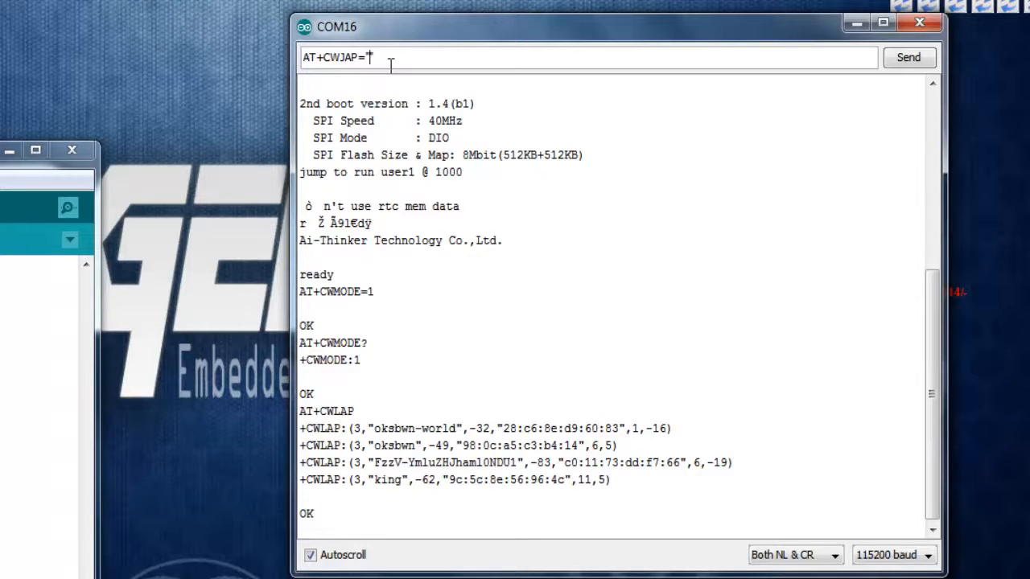
text(oksbwn)
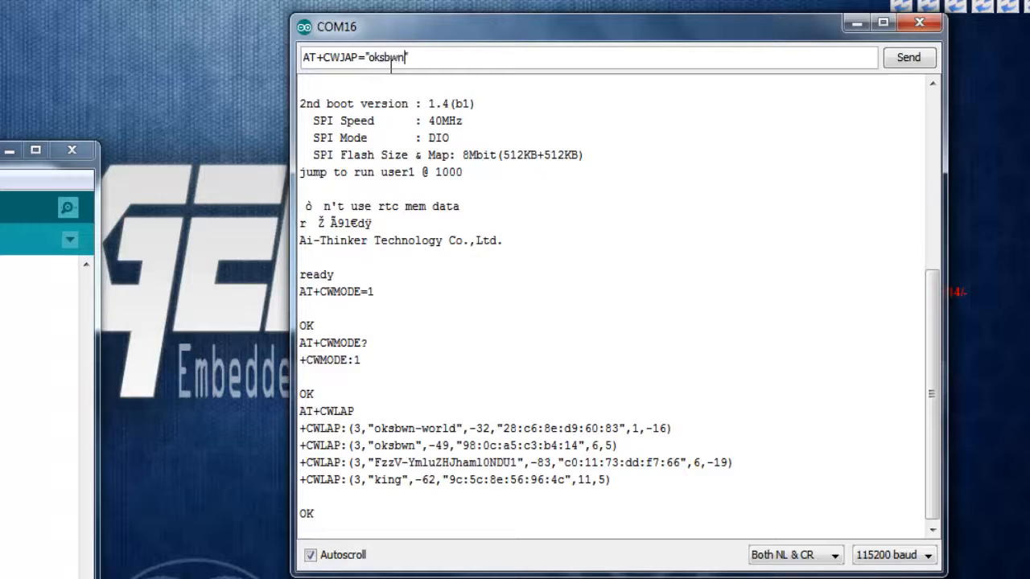
text(-wor)
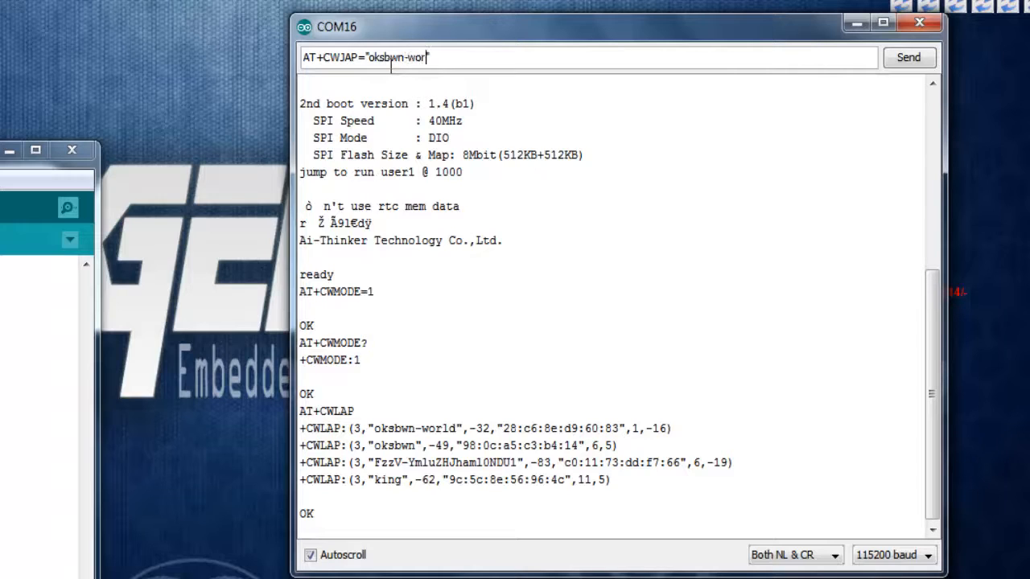
text(ld",)
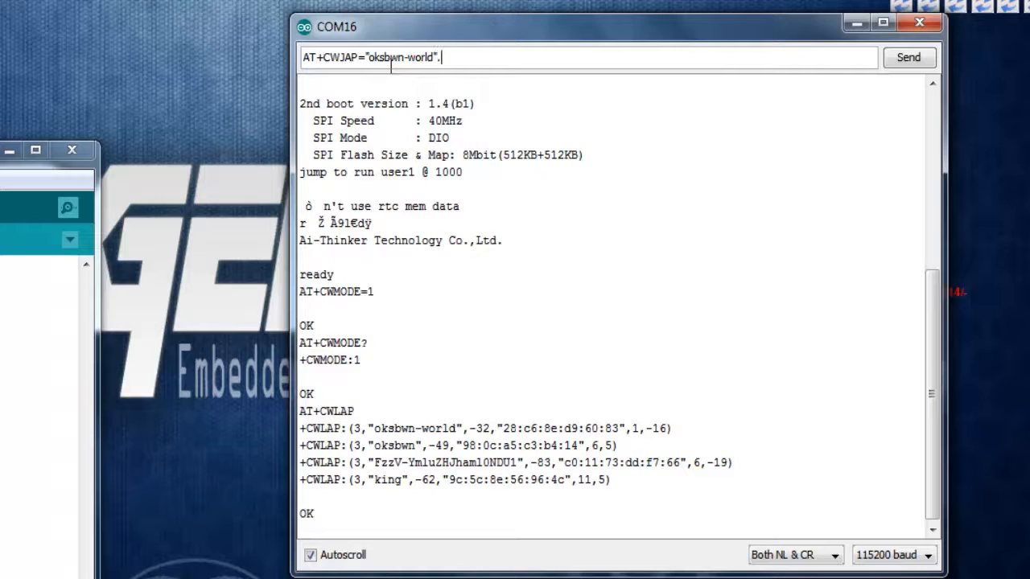
key(Backspace)
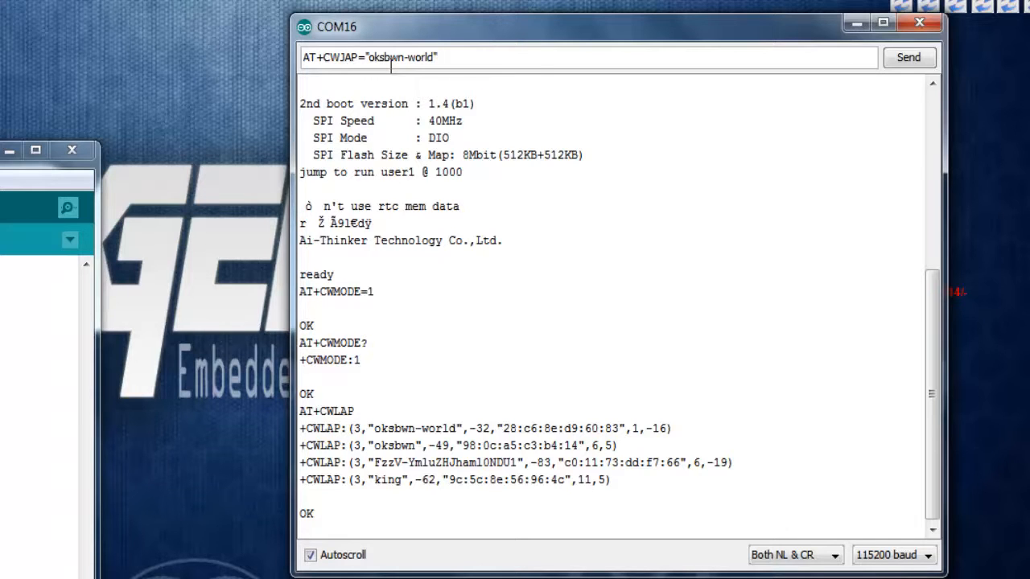
text(,)
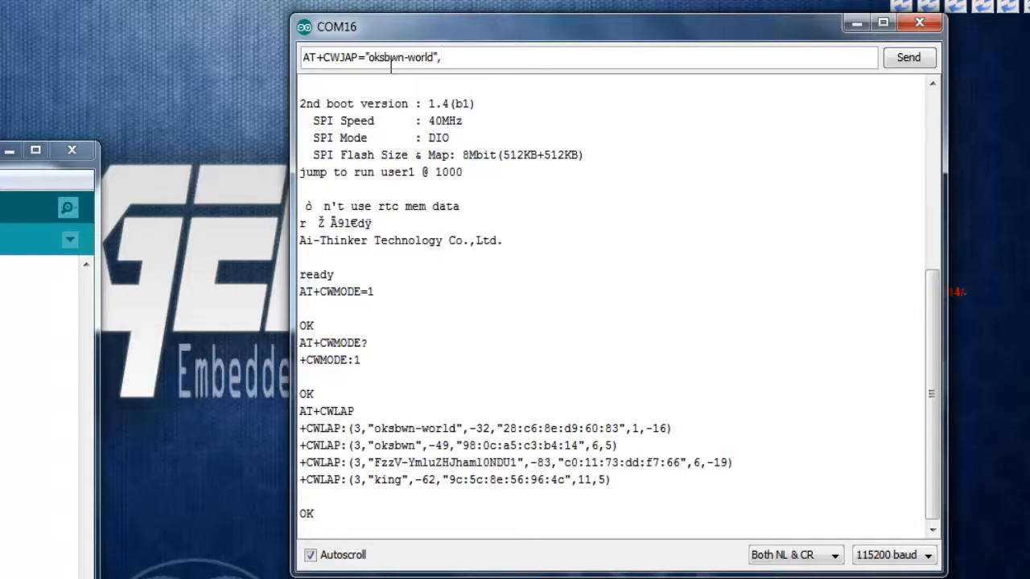
text("")
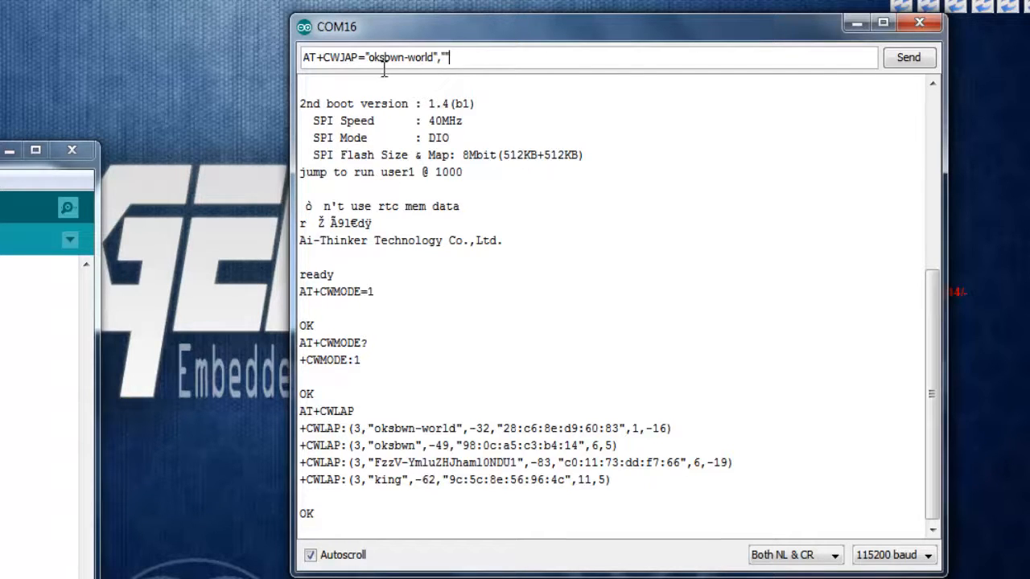
mouse_move(391, 95)
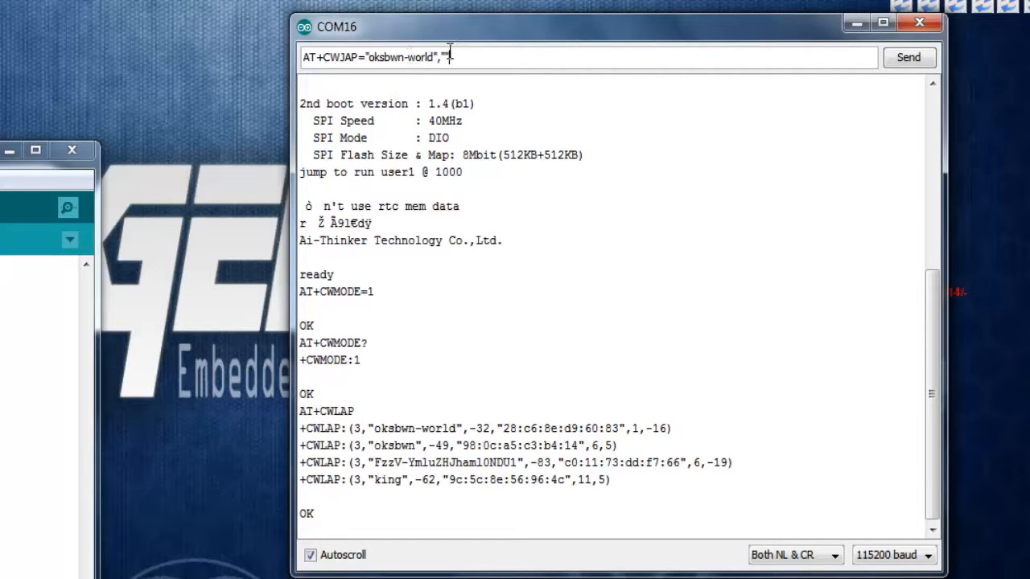
text(")
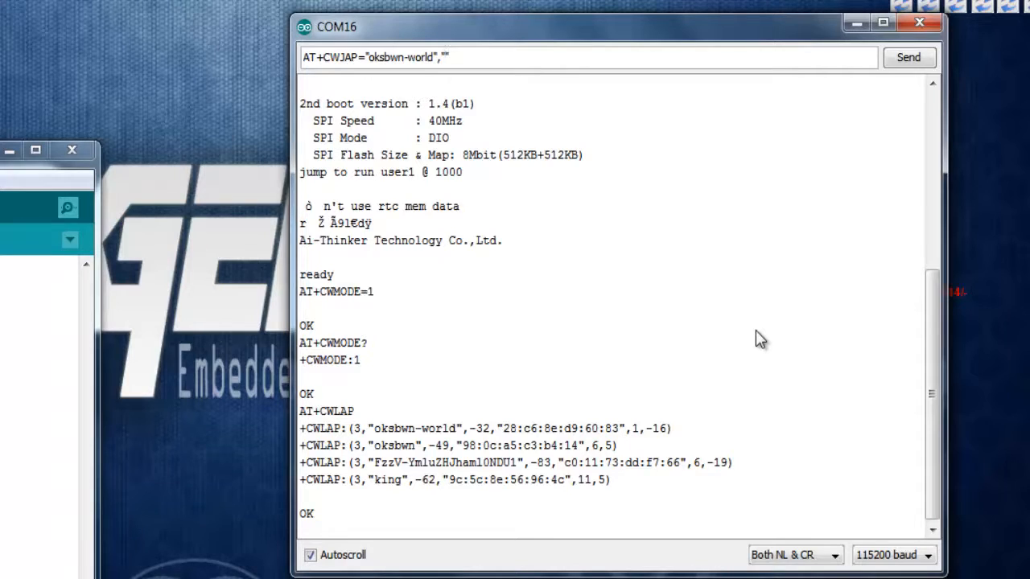
text(omi)
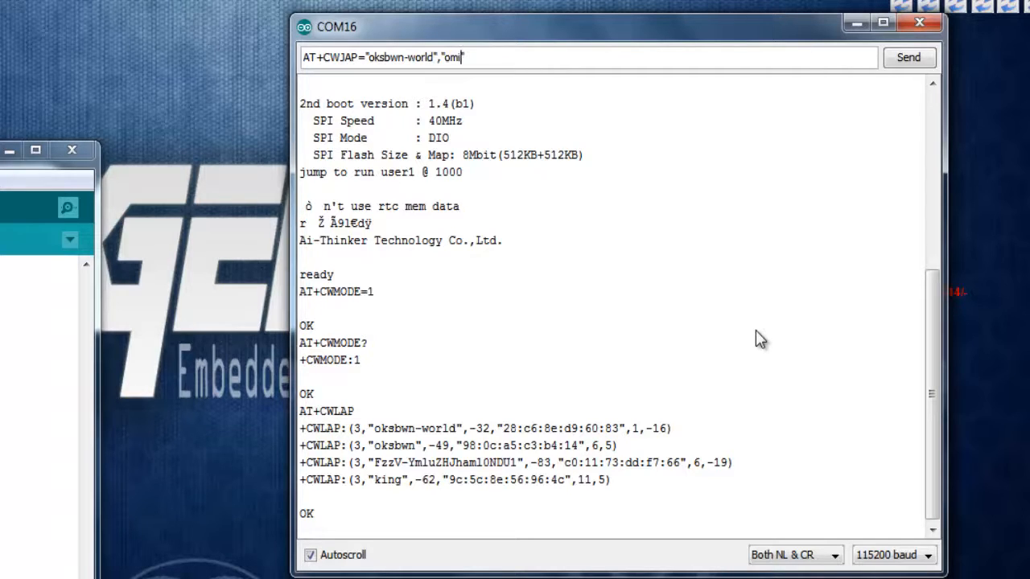
text(s")
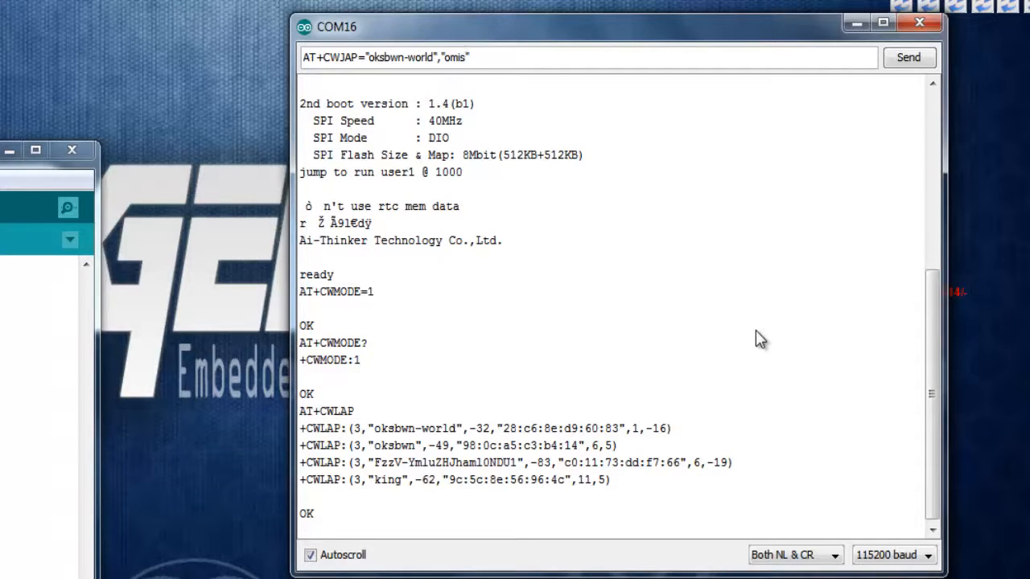
click(909, 58)
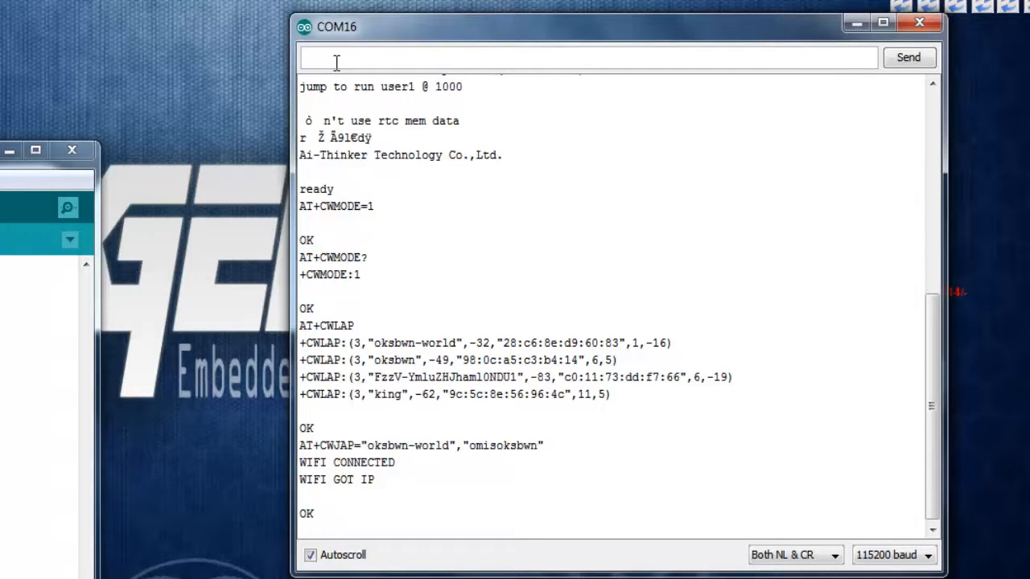
- Send AT+AUTOCONN=? to query auto-connect, which returns ERROR
text(AT+AUTO)
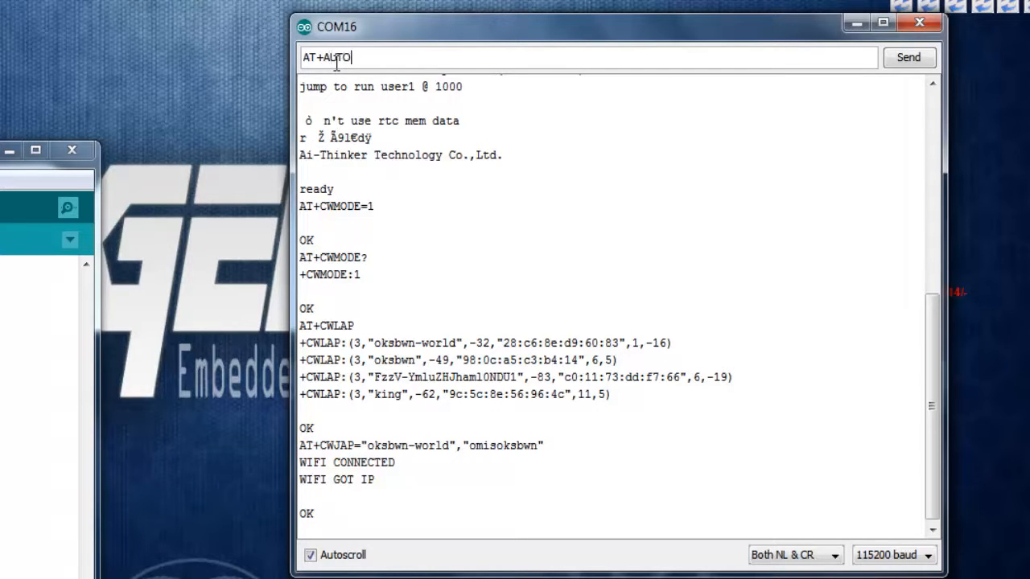
text(CONN)
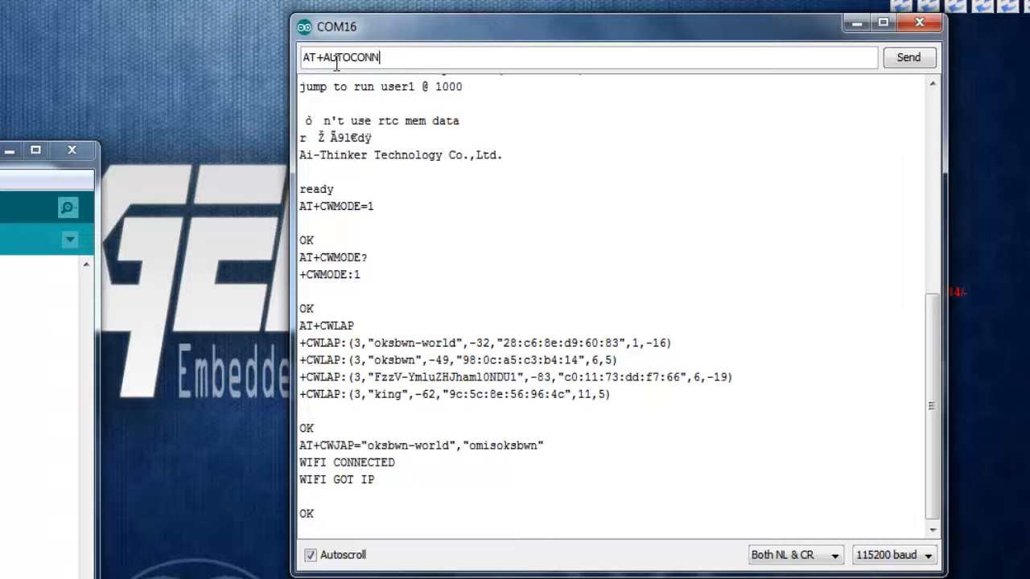
click(909, 57)
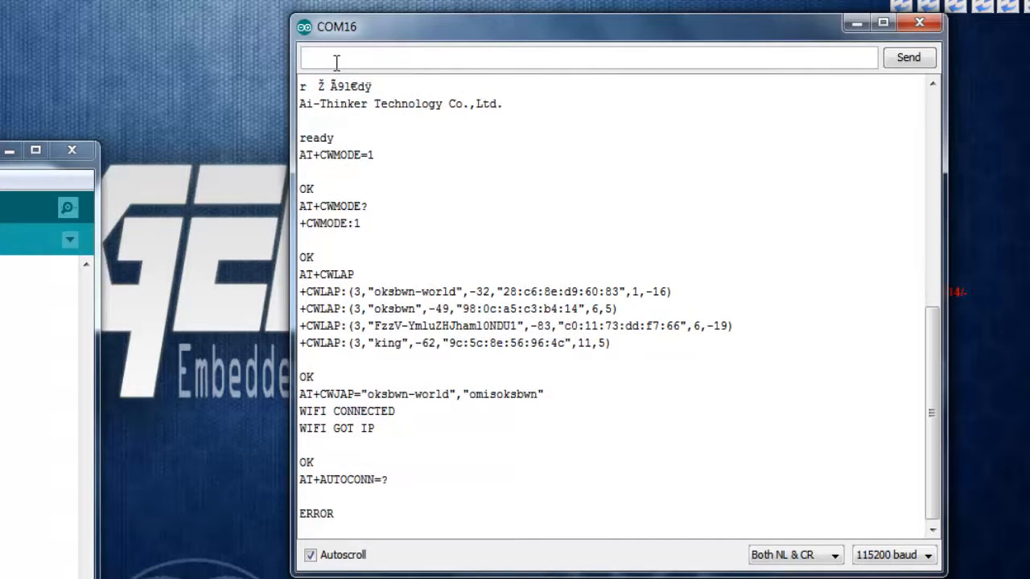
- Send AT+AUTOCONN=1 to enable auto-connect, which also returns ERROR
text(AT+AUTO)
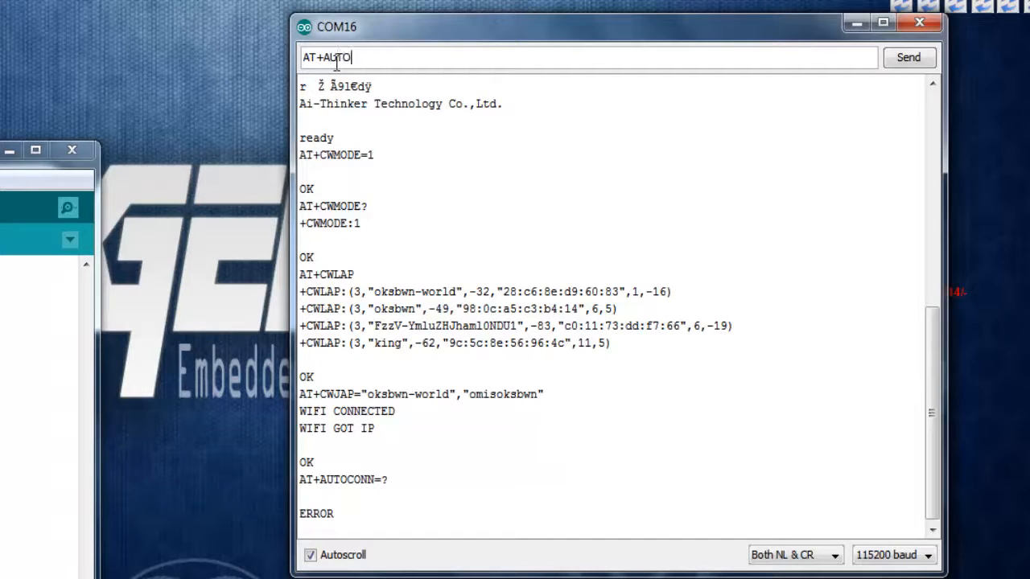
text(CONN)
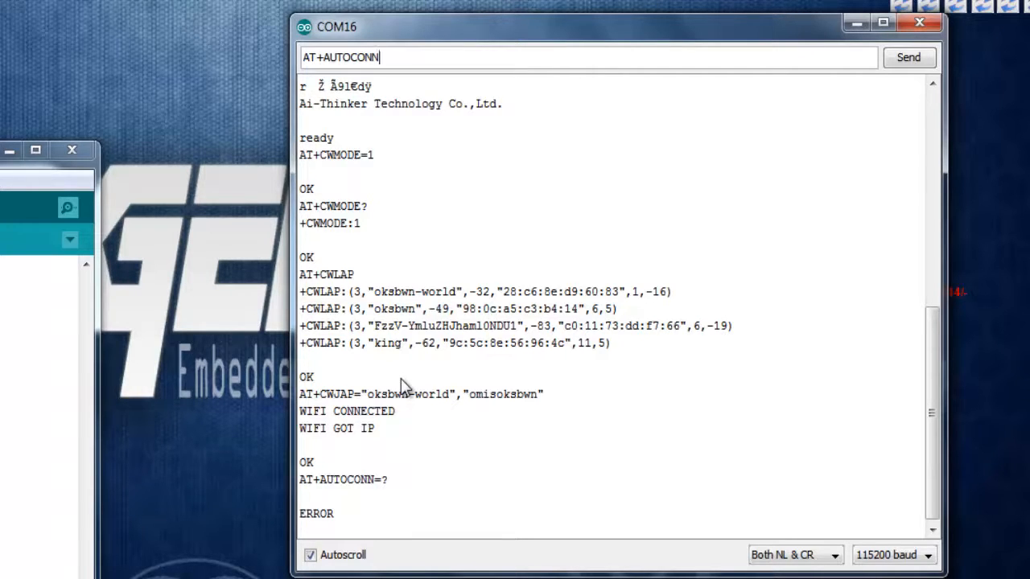
text(=)
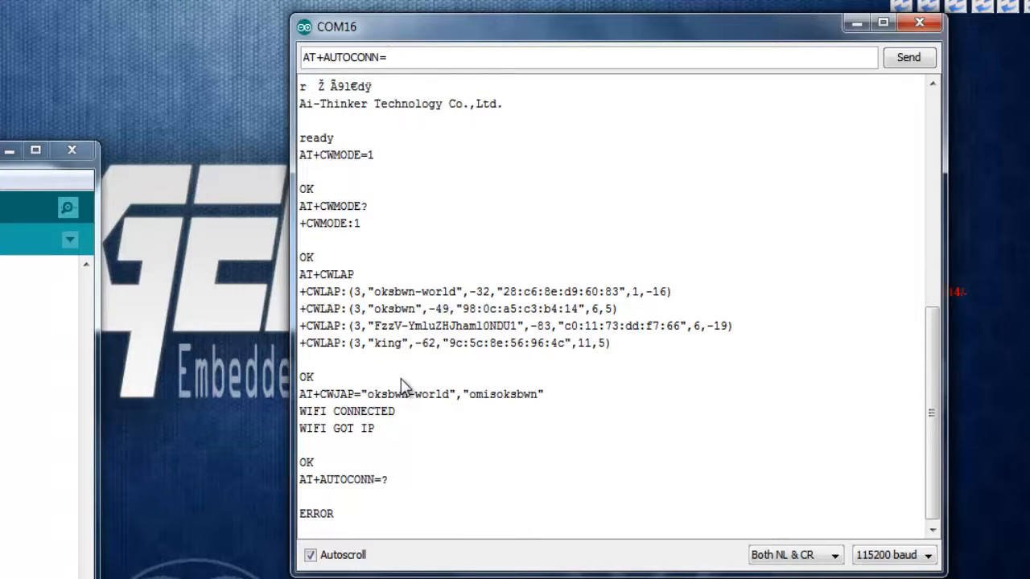
text(1)
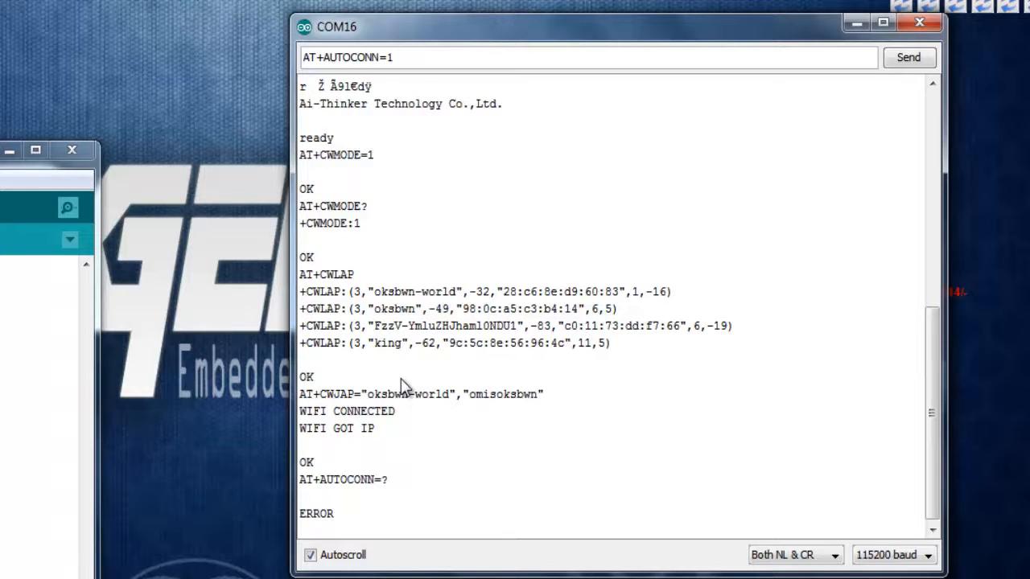
click(910, 58)
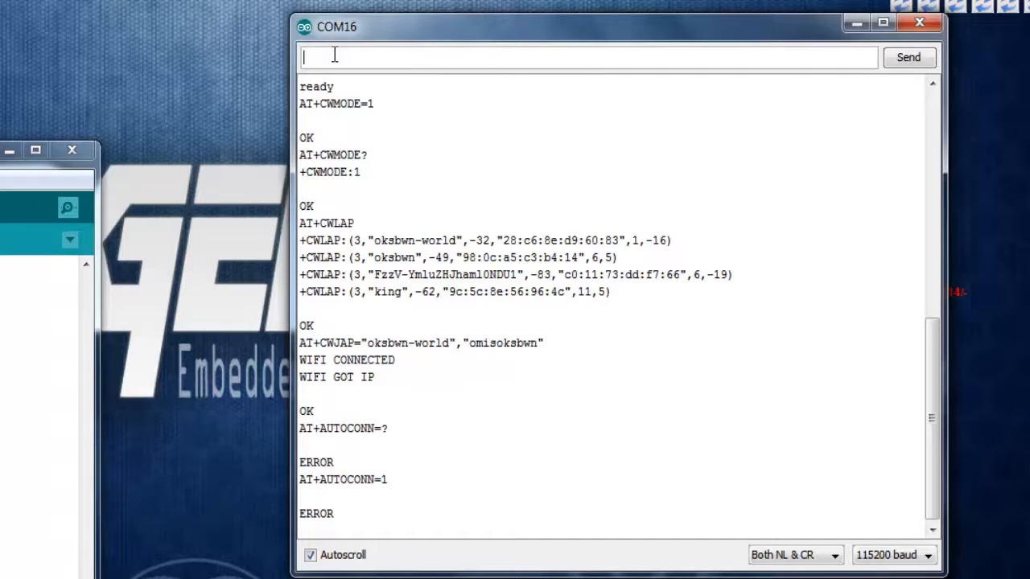
- Send AT+CIFSR to read the station IP 192.168.0.3 and MAC address
text(AT+C)
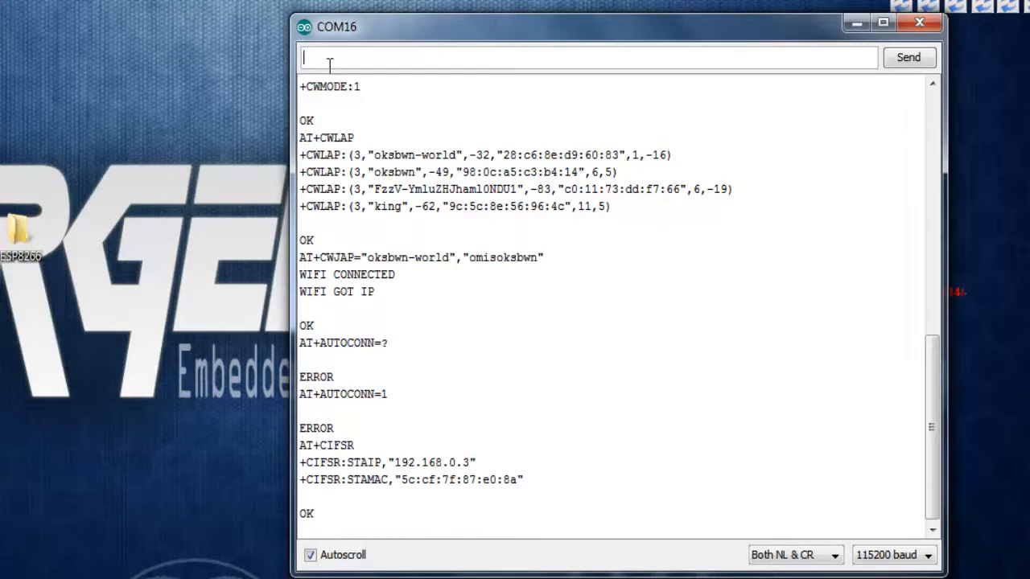
- Send AT+CIPSTART="TCP","192.168.0.1",80 to open the TCP connection, receiving CONNECT and OK
text(AT+CIPSTART)
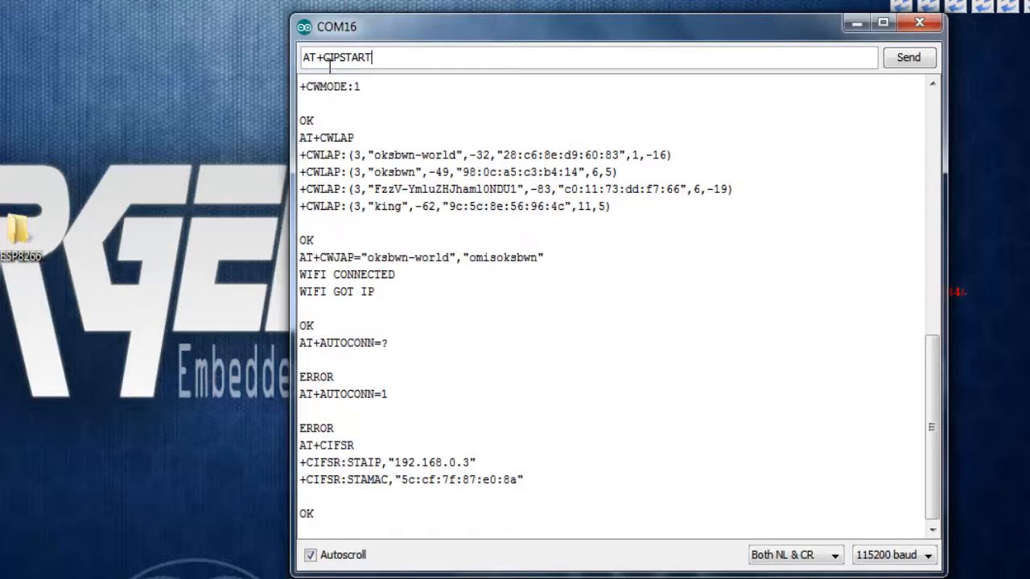
text(=")
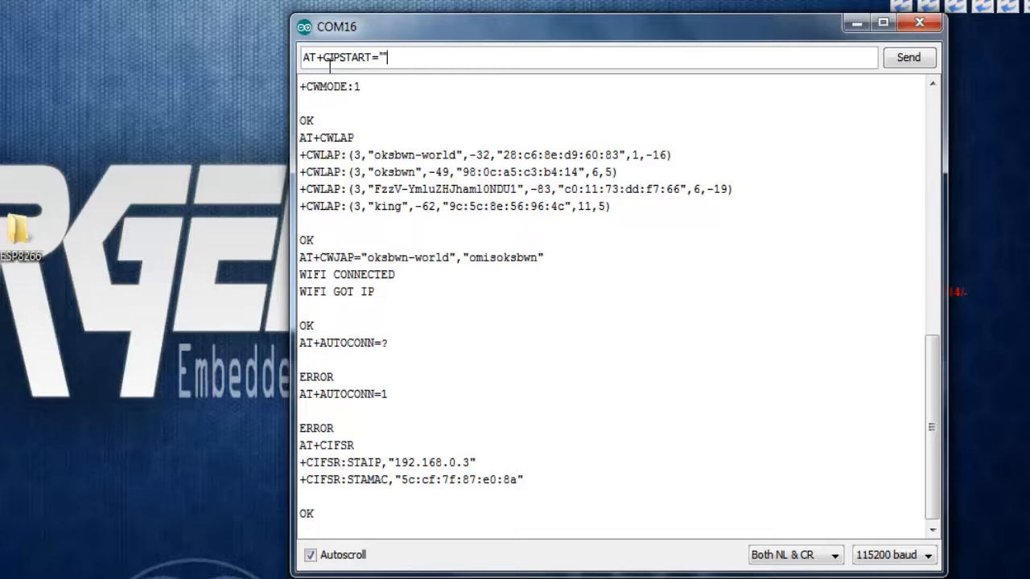
text(TCP)
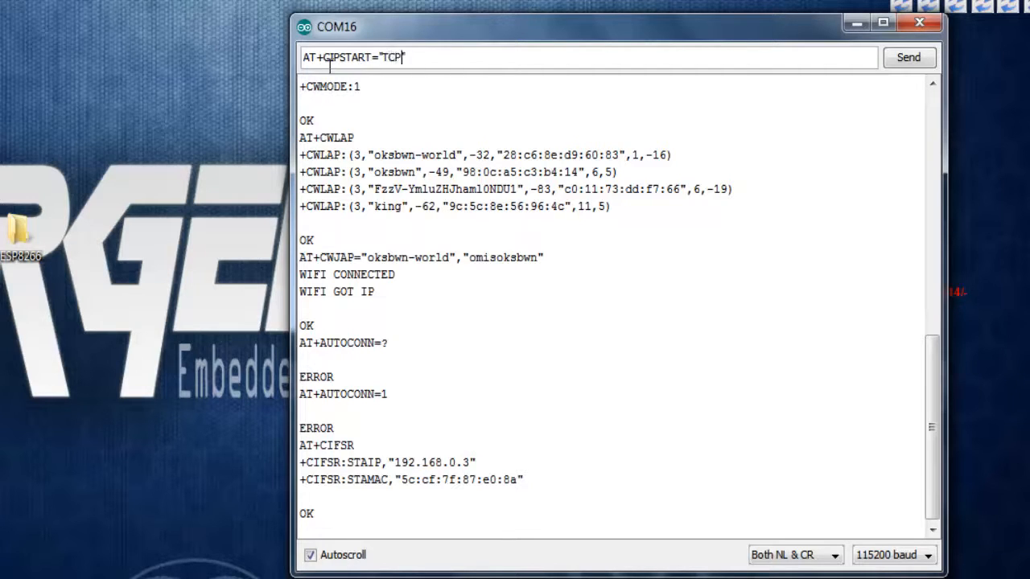
text(")
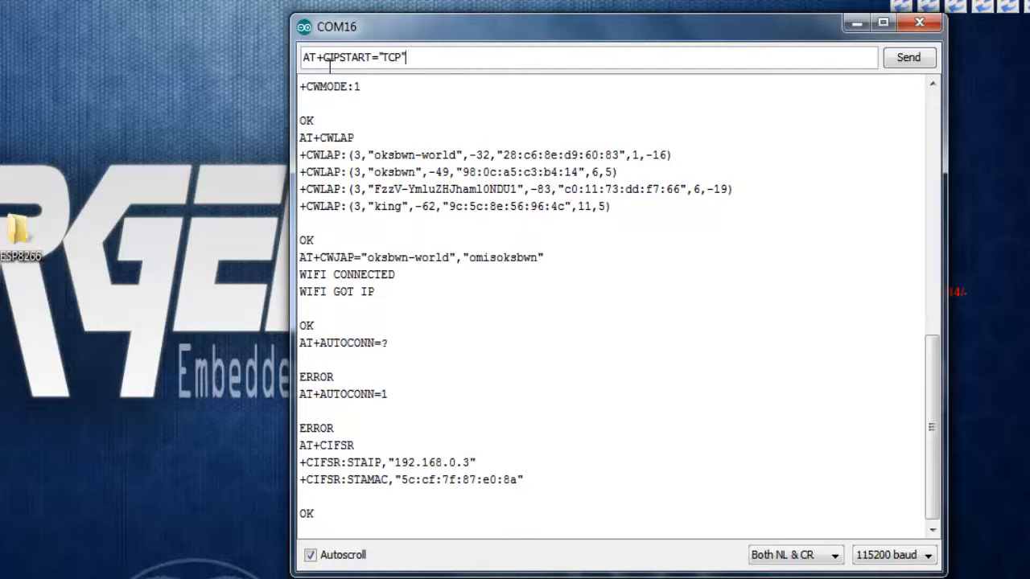
text(,")
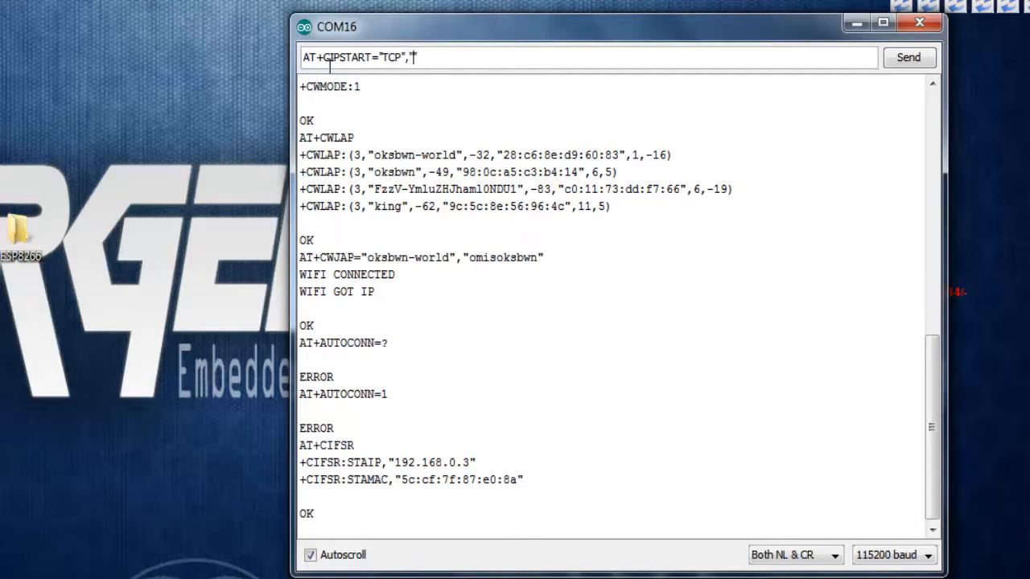
text(192.)
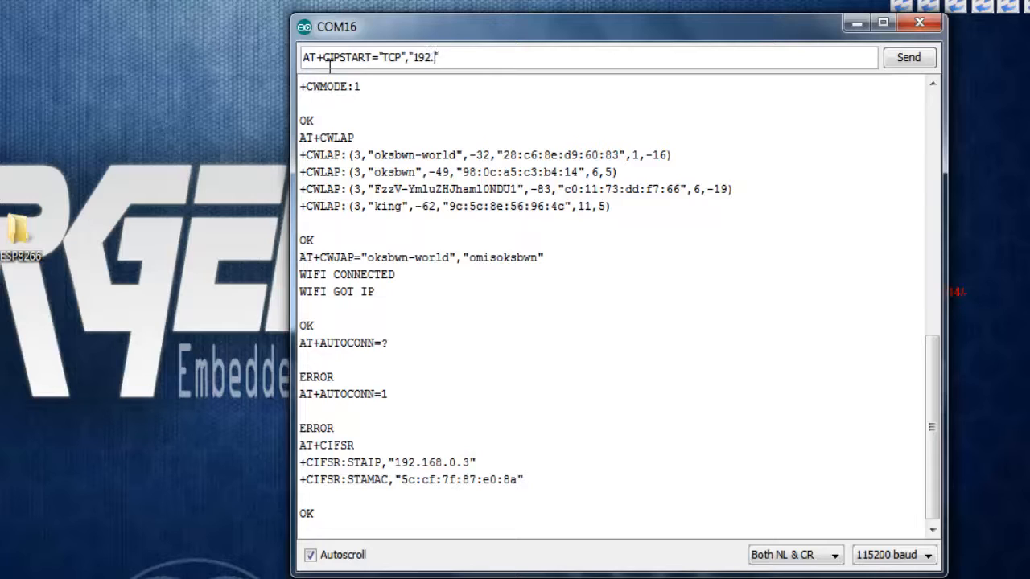
text(168.0.)
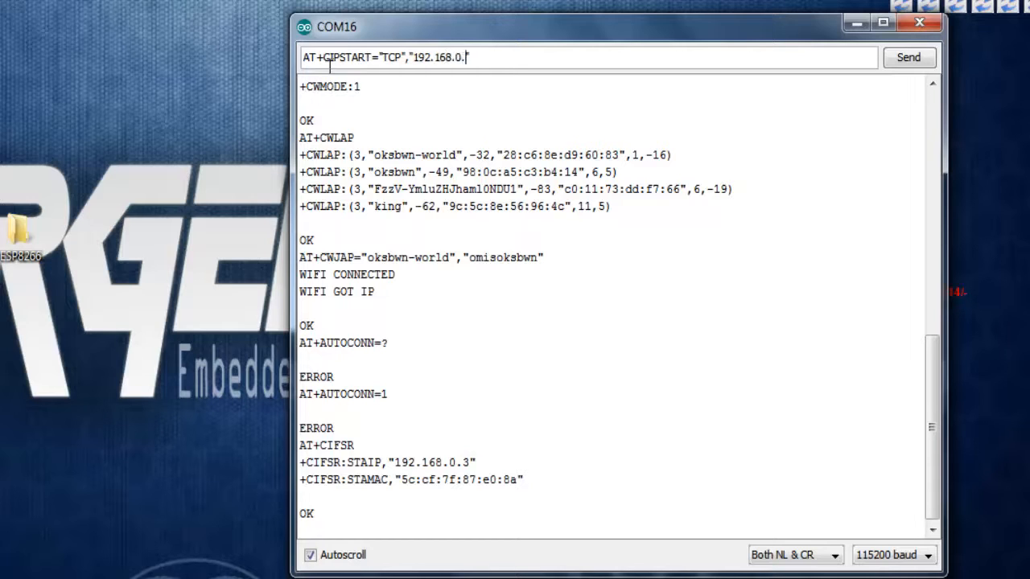
text(1")
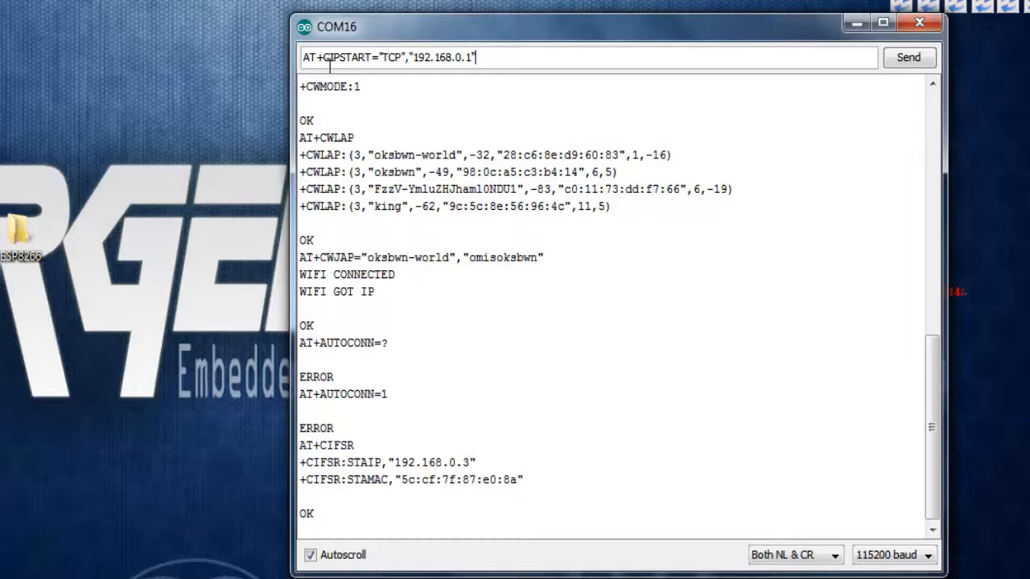
text(,)
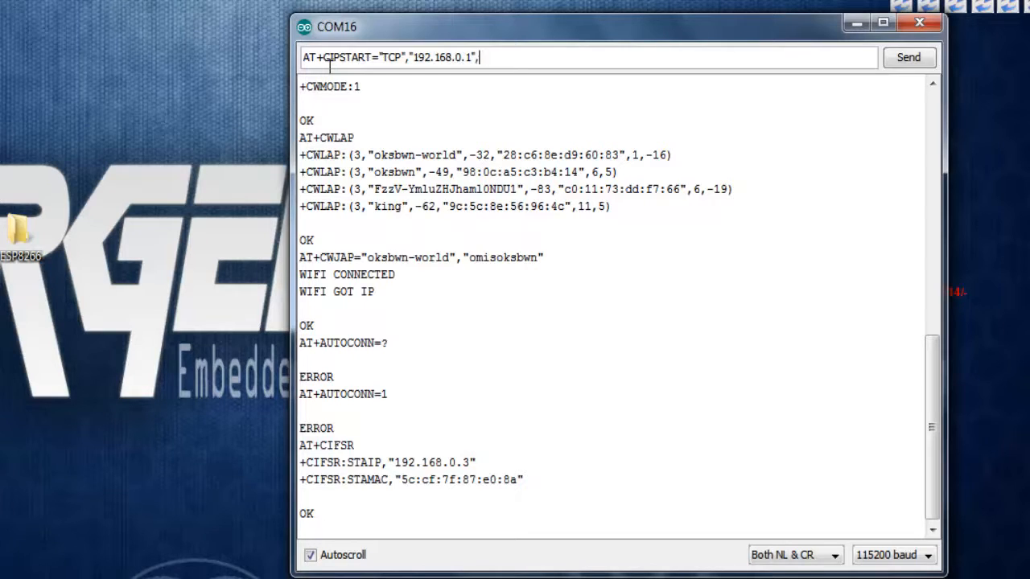
text(80)
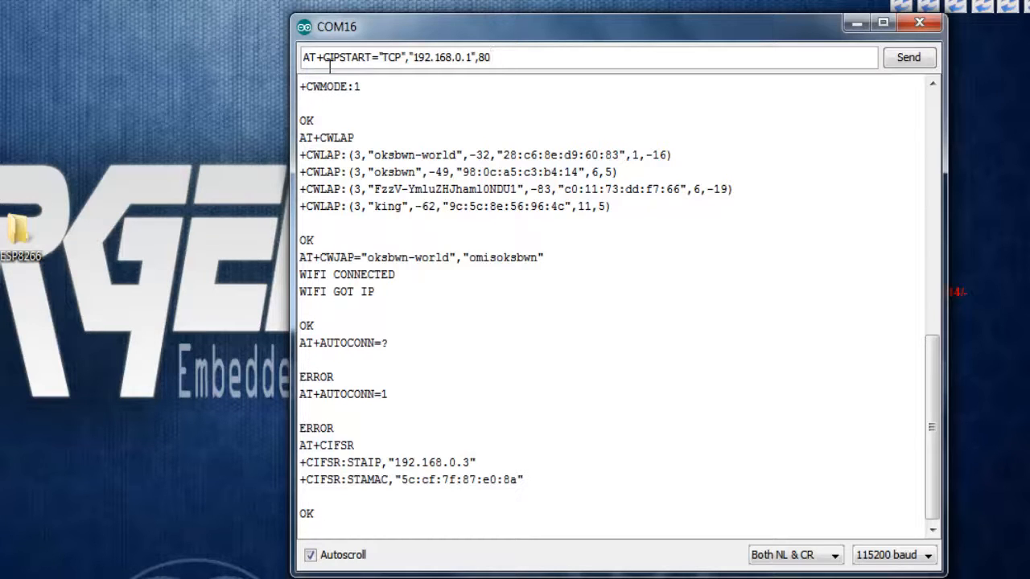
click(909, 57)
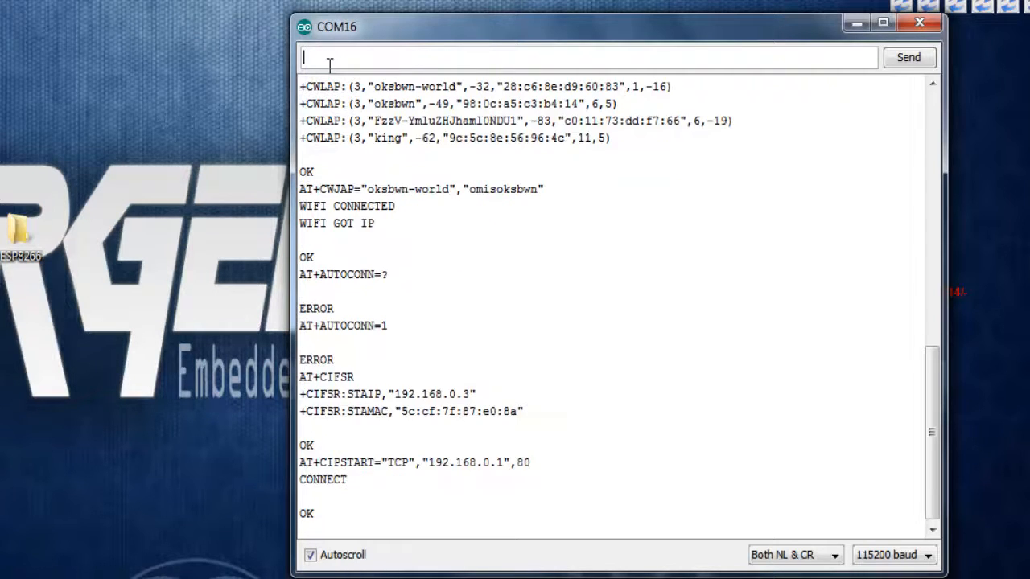
mouse_move(333, 32)
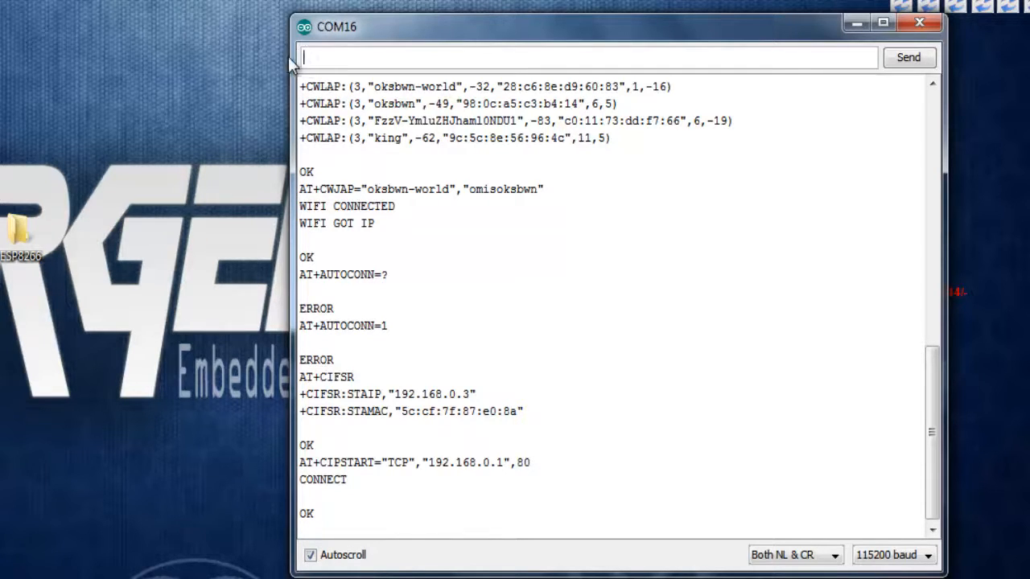
mouse_move(276, 62)
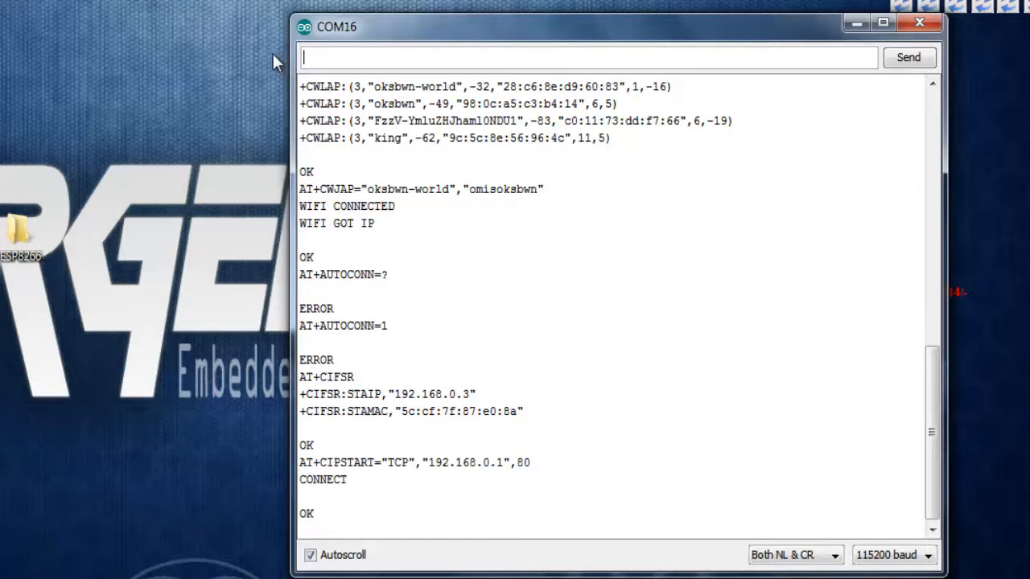
mouse_move(265, 63)
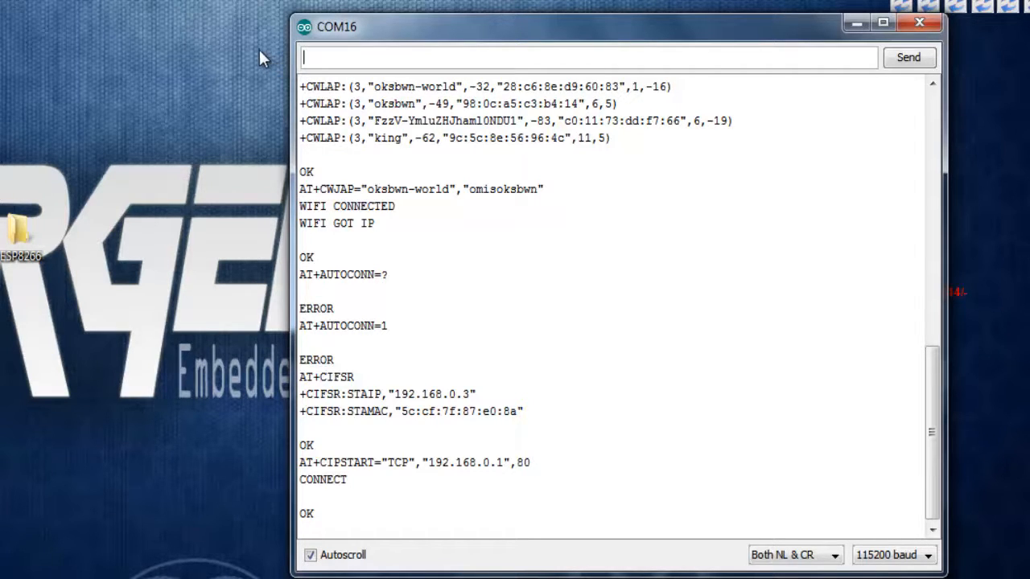
- Send AT+CIPSTATUS, which returns STATUS:3 with the TCP link to 192.168.0.1 port 80
text(AT+CIPSTATUS)
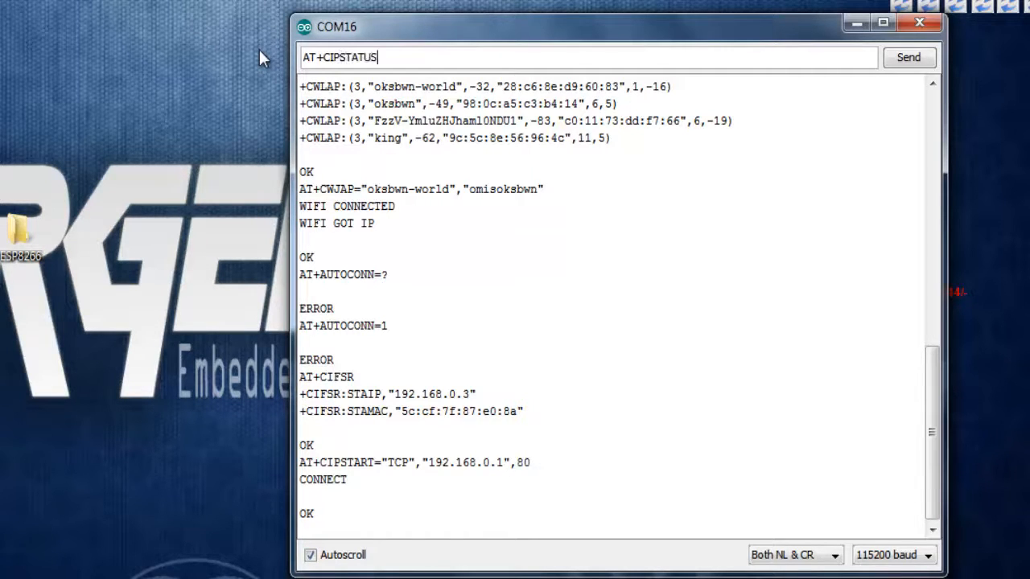
click(909, 57)
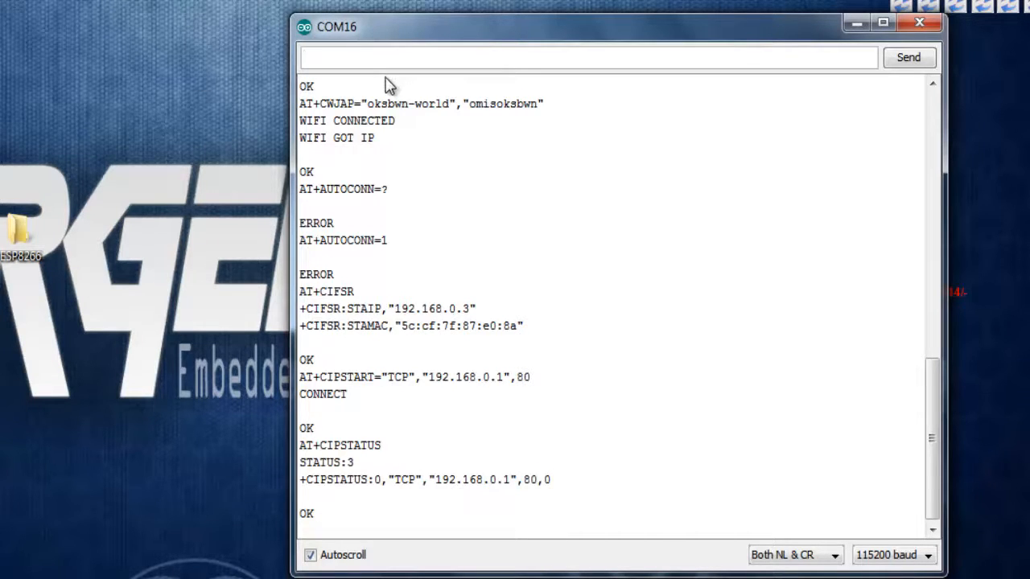
mouse_move(362, 91)
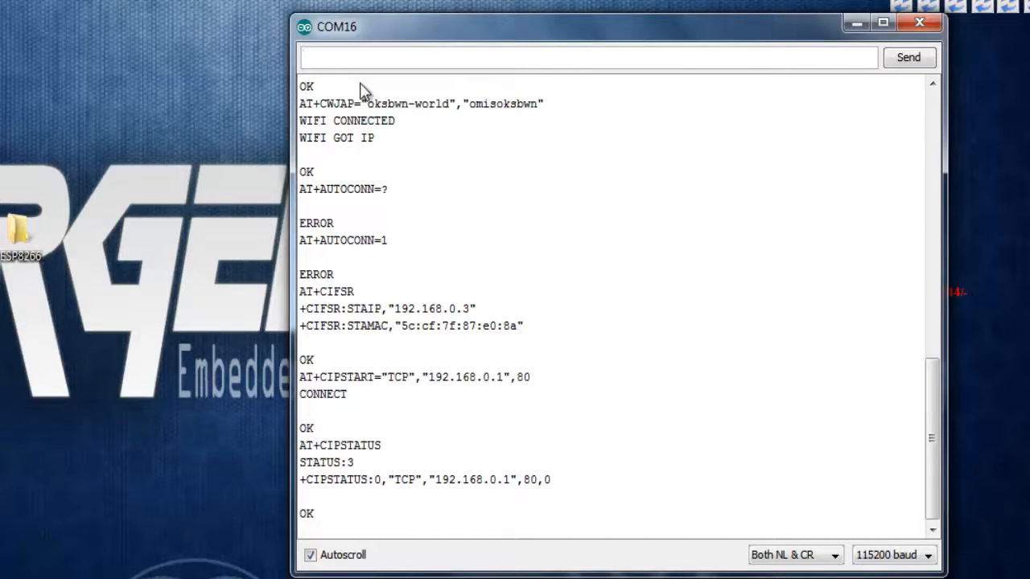
- After a bare AT+CIPSEND returns ERROR, send AT+CIPSEND=18 and get the > data prompt
text(AT+CIPSE)
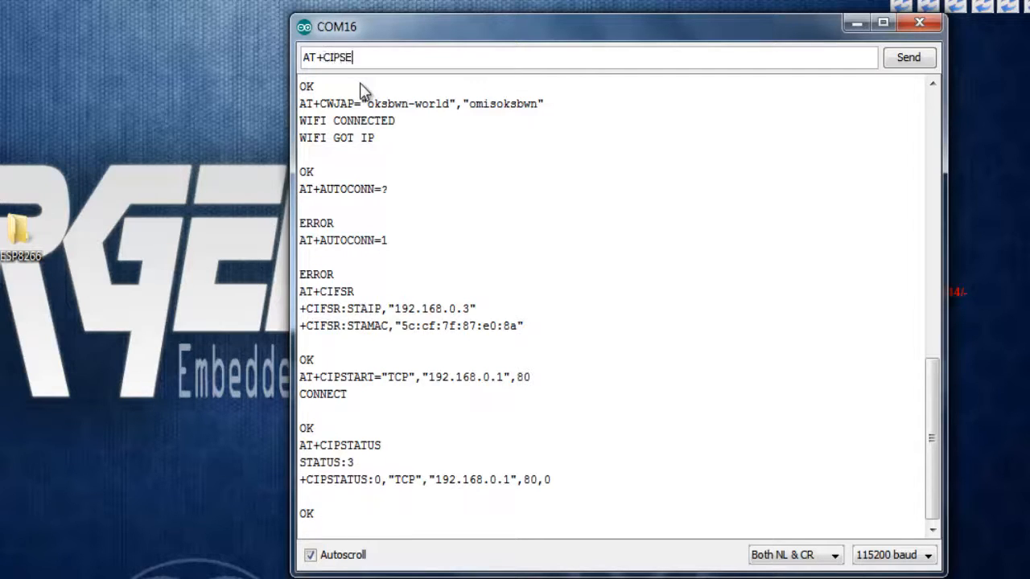
click(909, 58)
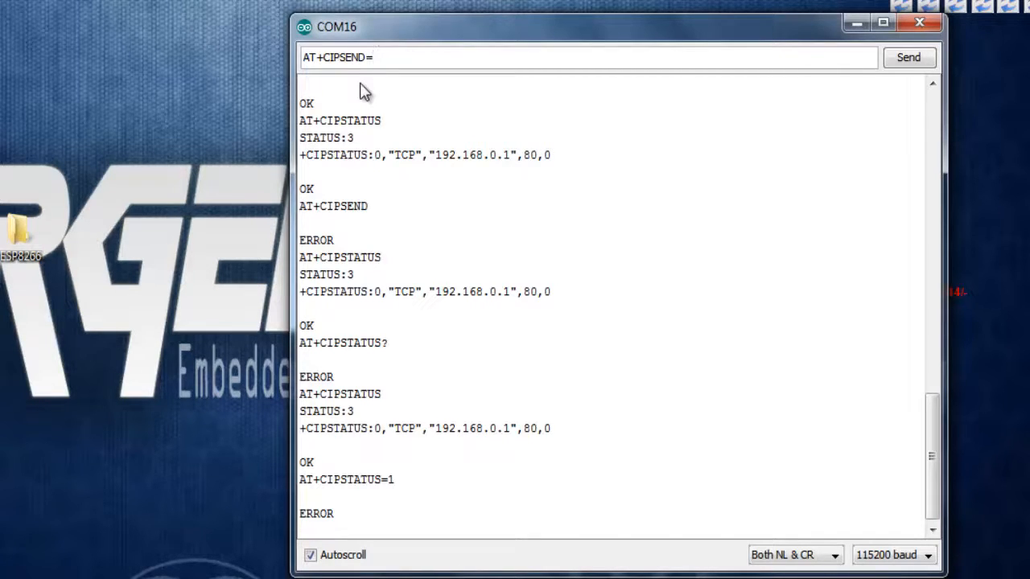
mouse_move(438, 178)
text(1)
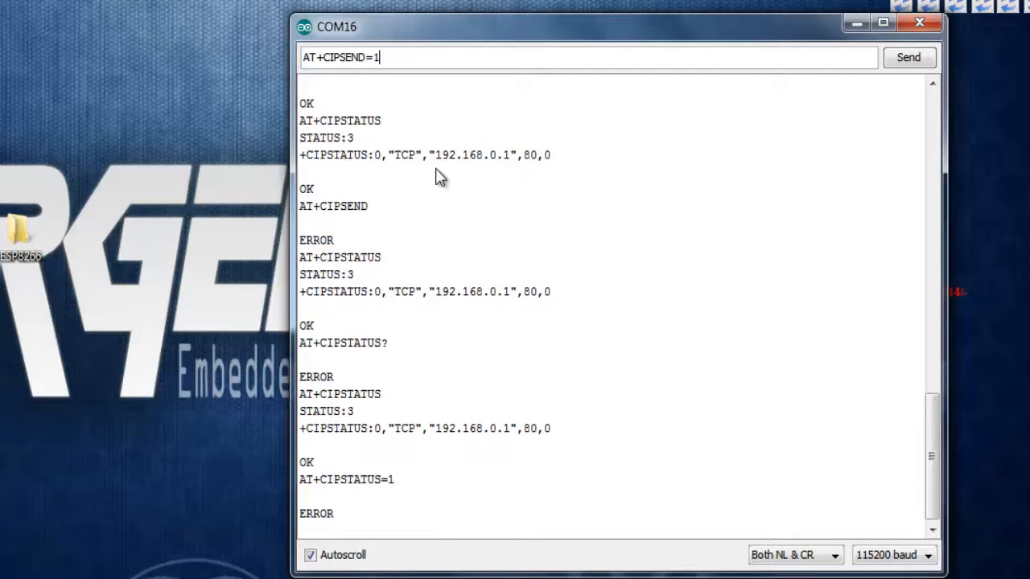
text(8)
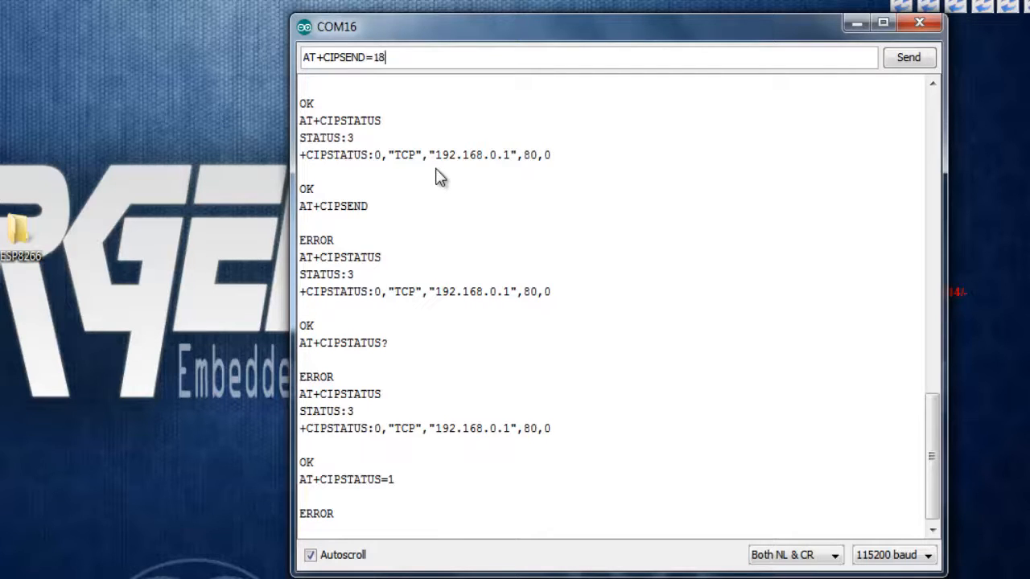
click(909, 57)
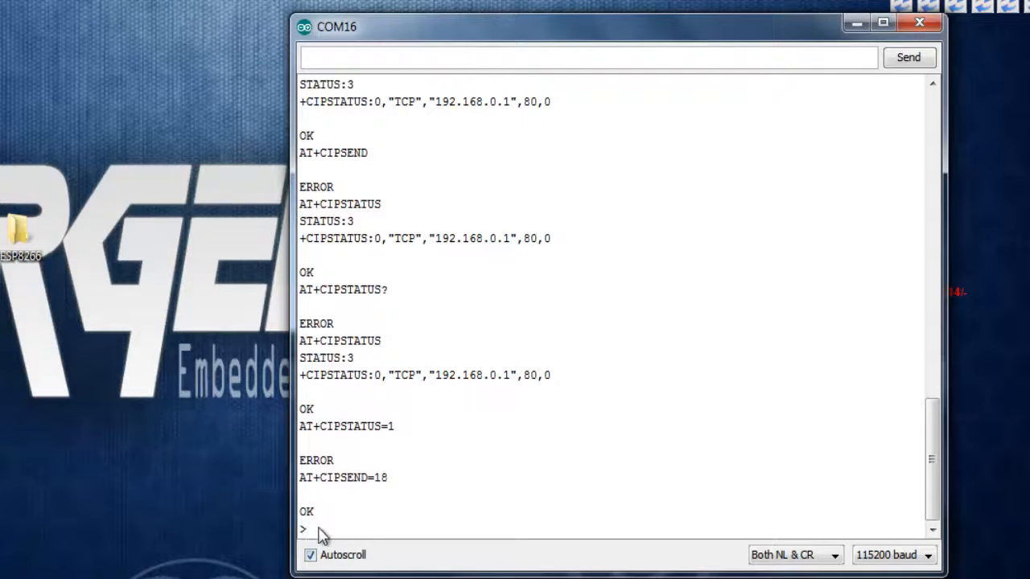
mouse_move(354, 143)
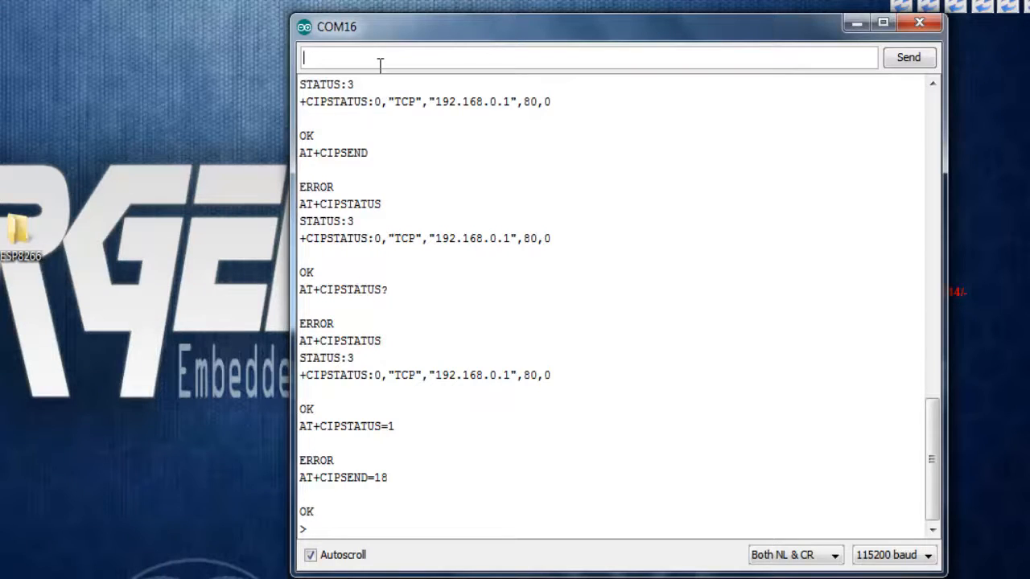
- Send GET / HTTP/1.0 and receive SEND OK followed by the server's 200 OK HTML response
text(GET / HTTP/1.0)
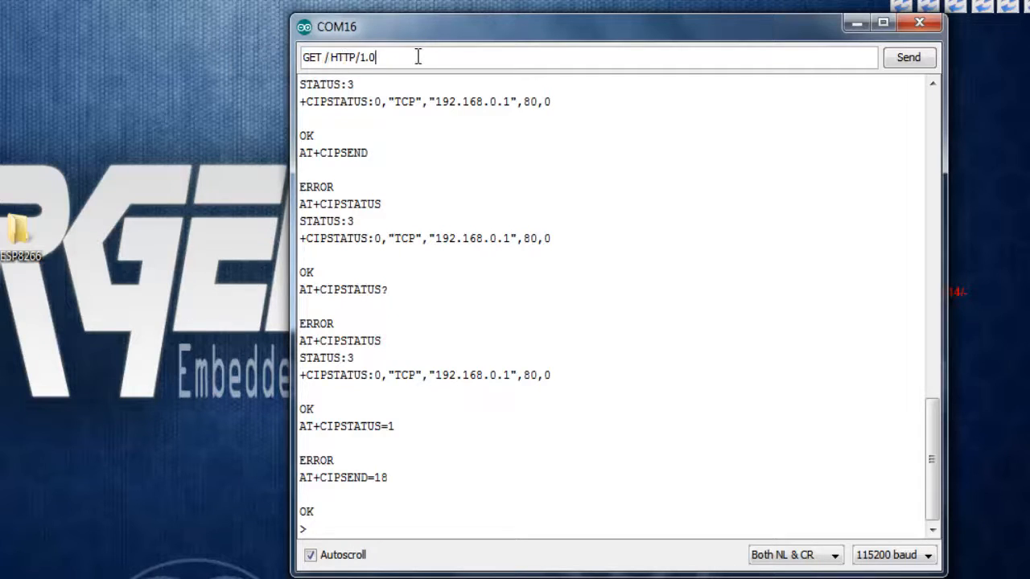
mouse_move(623, 108)
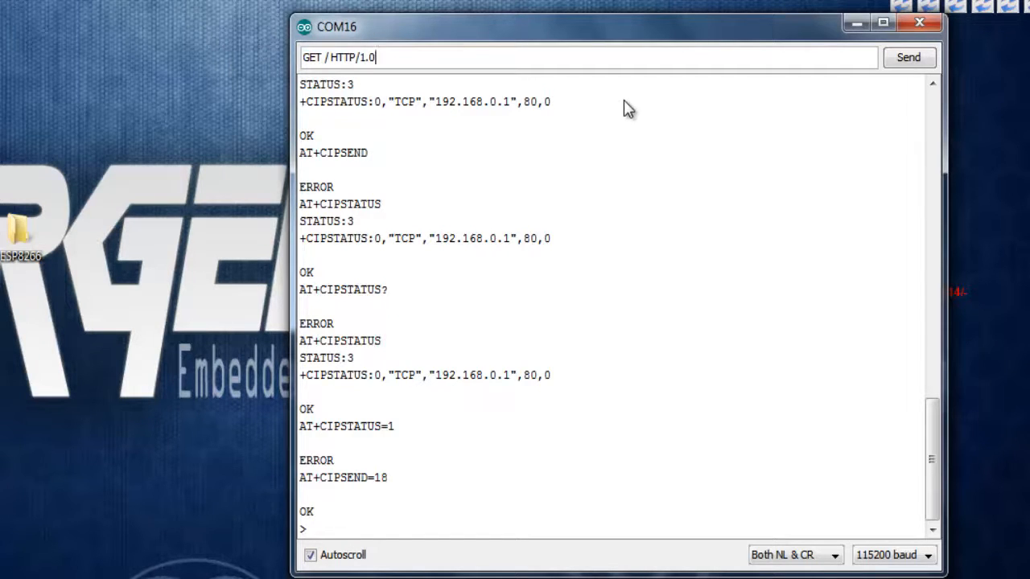
click(909, 57)
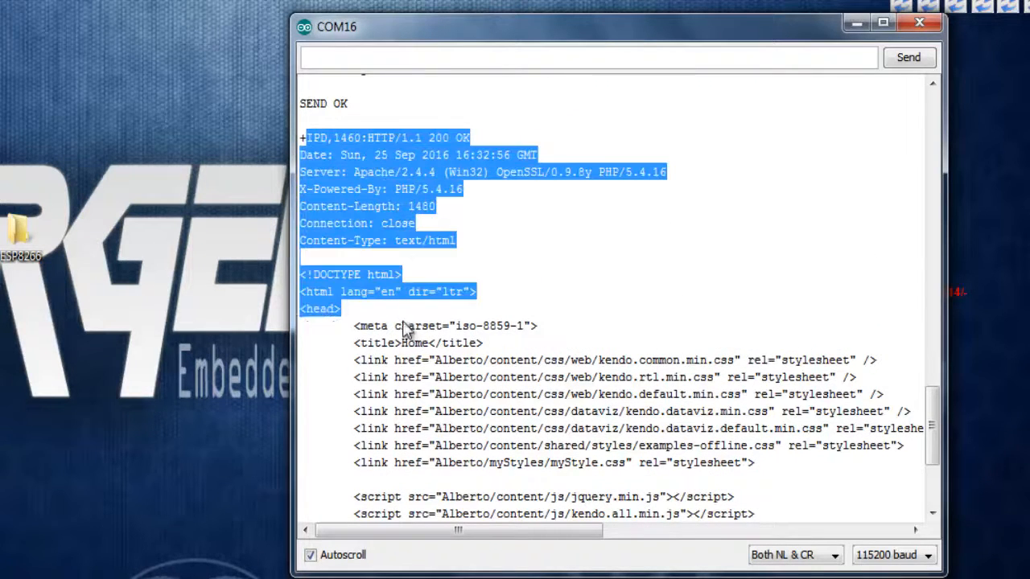
scroll(down, 3)
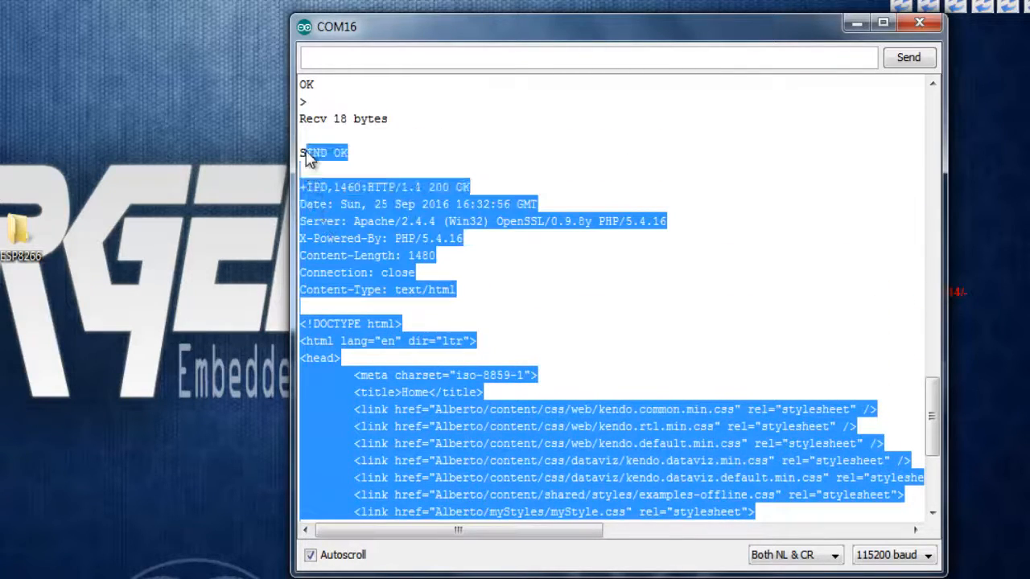
click(367, 158)
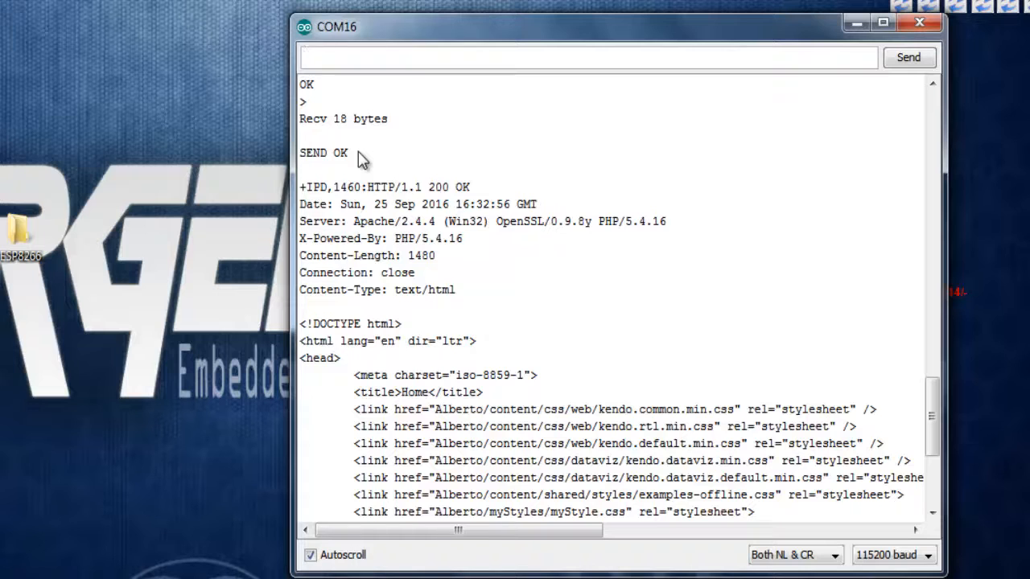
- Send AT+CIPCLOSE, which returns ERROR, then AT+CIPSTATUS reporting STATUS:4 as already closed
text(AT+C)
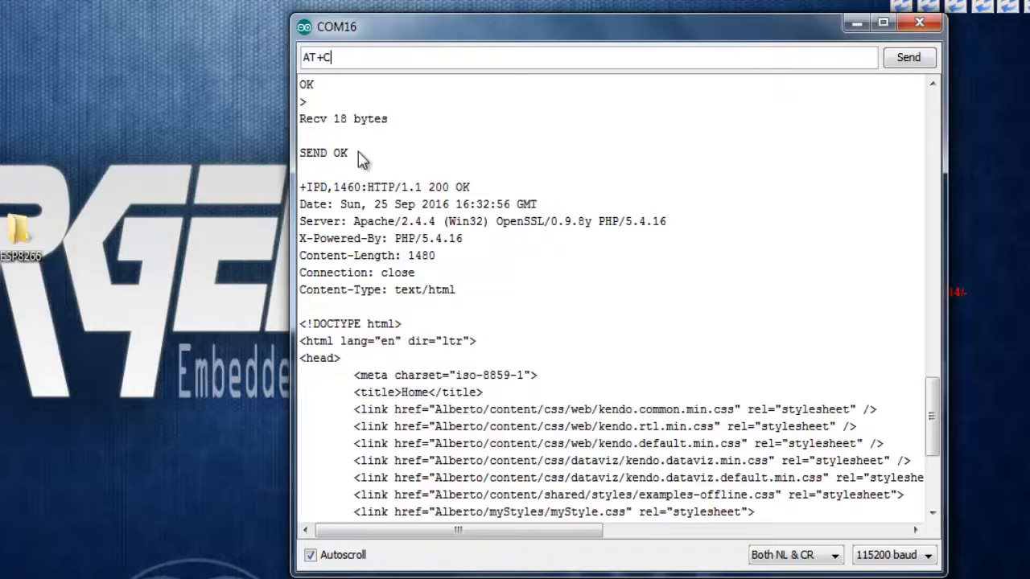
text(IPCLOSE)
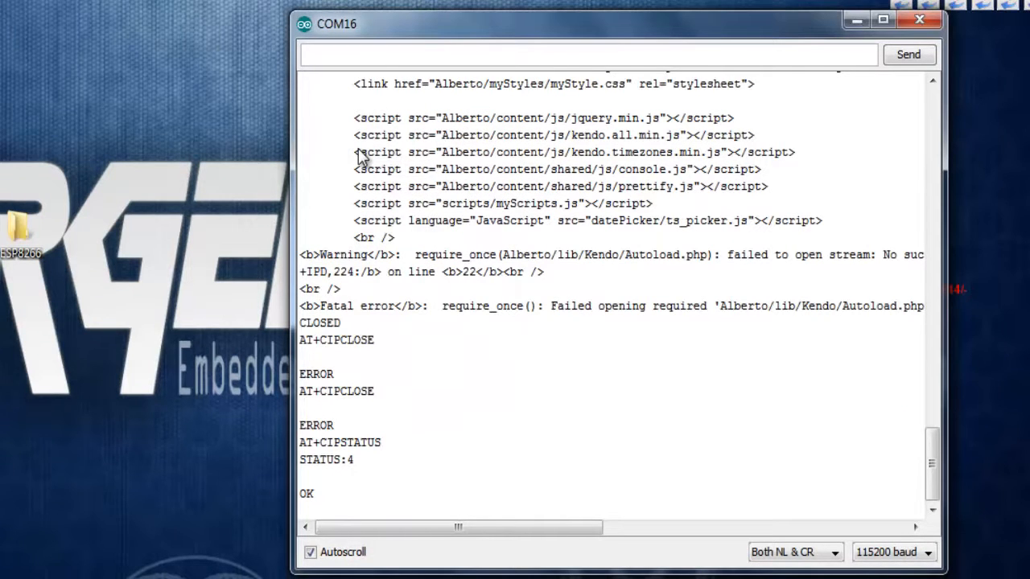
drag(299, 442, 355, 460)
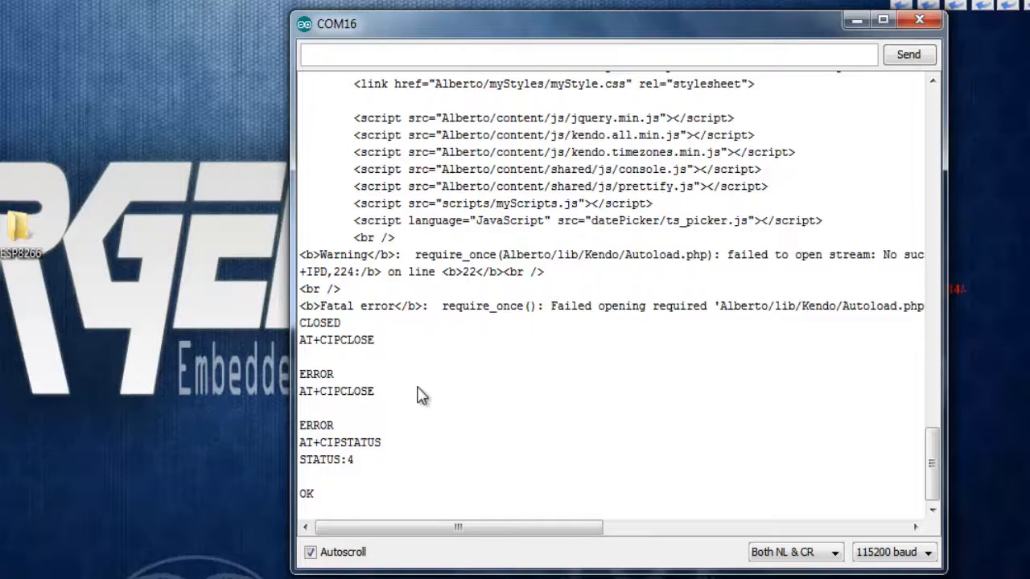
mouse_move(470, 430)
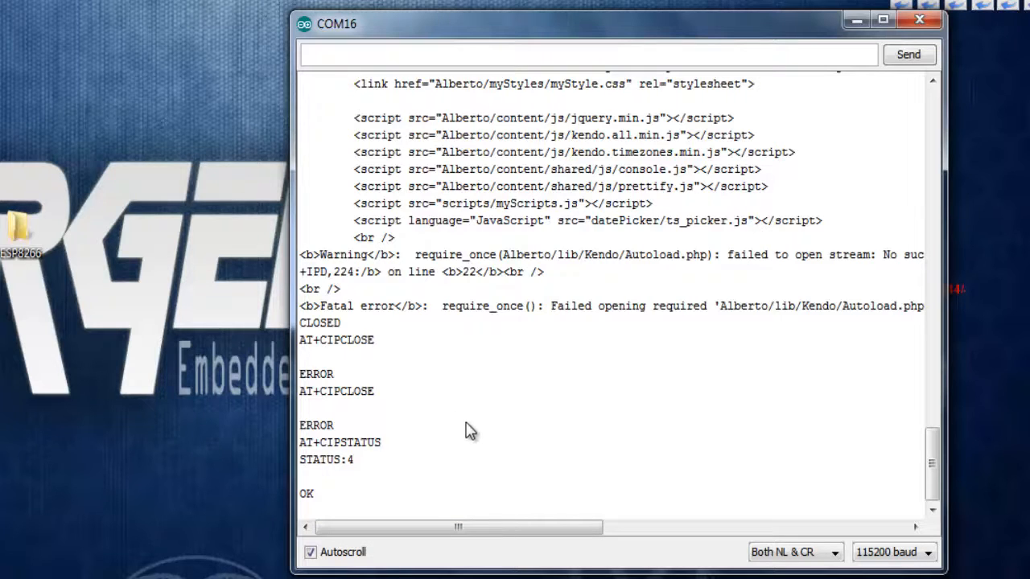